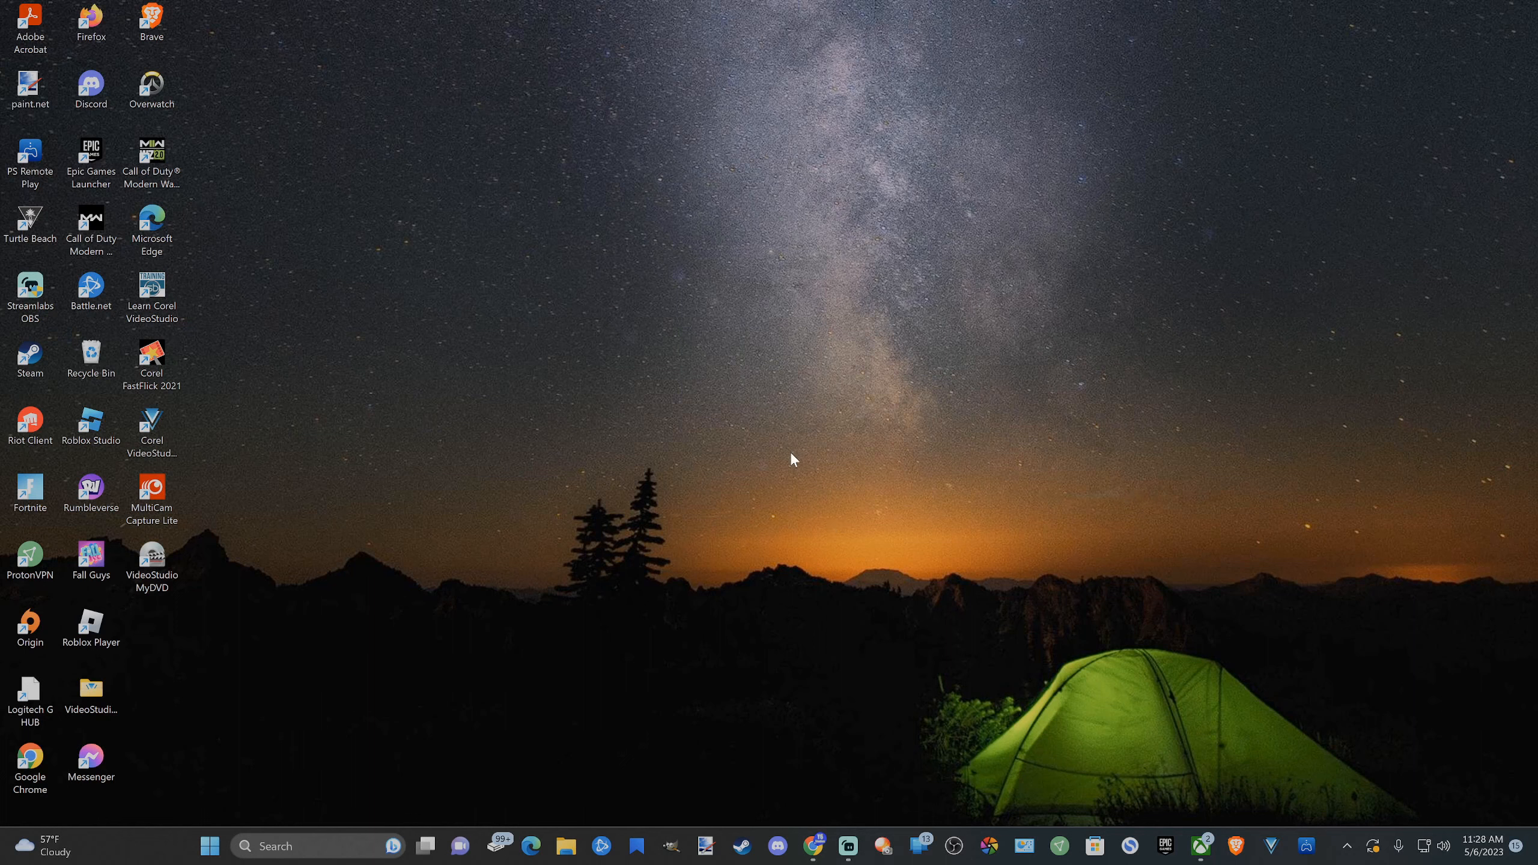
mouse_move(735, 344)
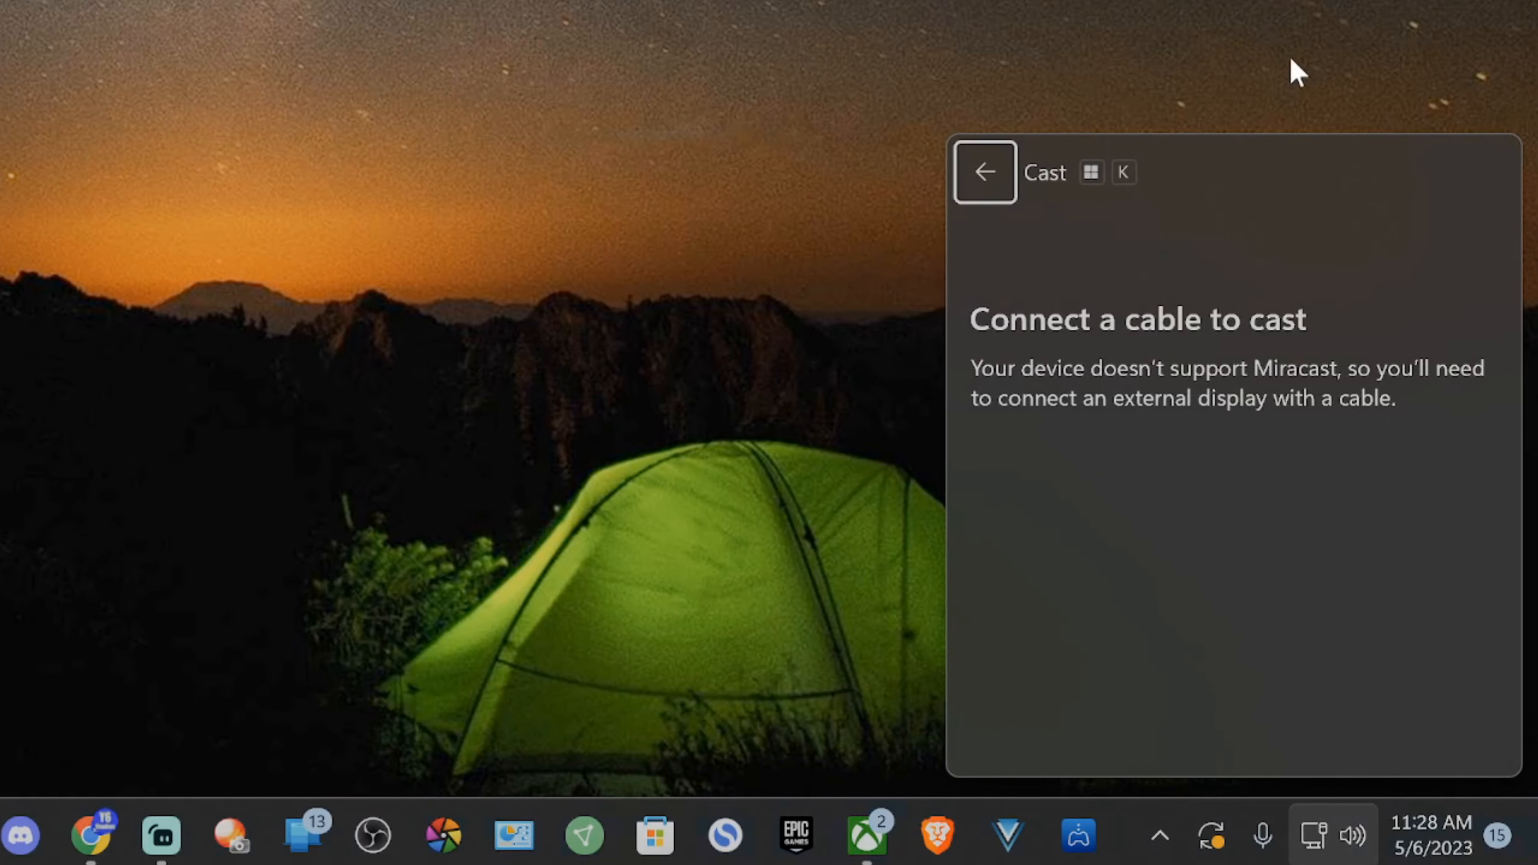
mouse_move(890, 400)
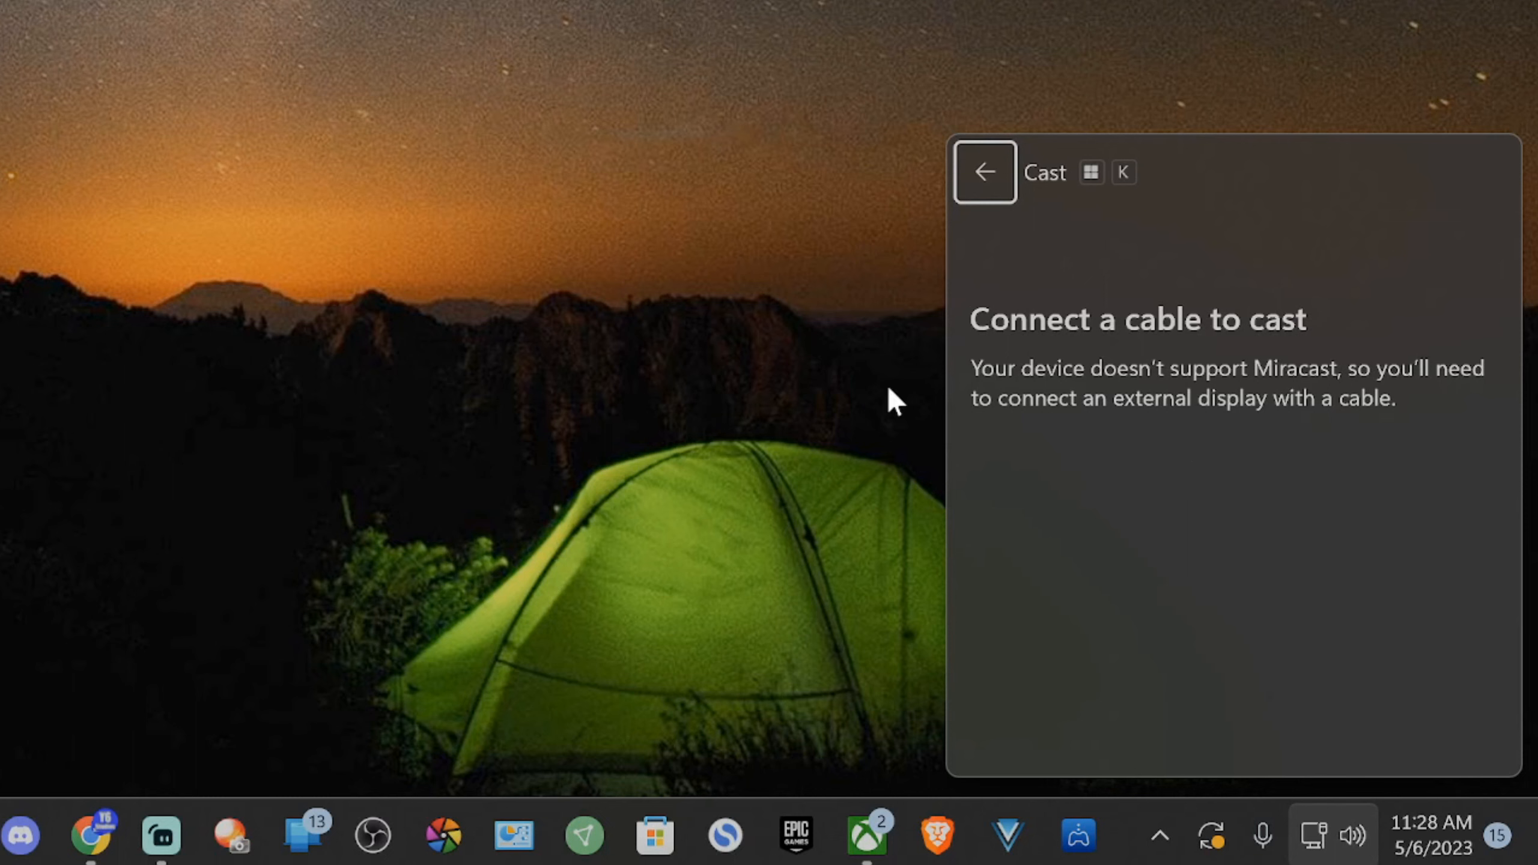
mouse_move(1310, 245)
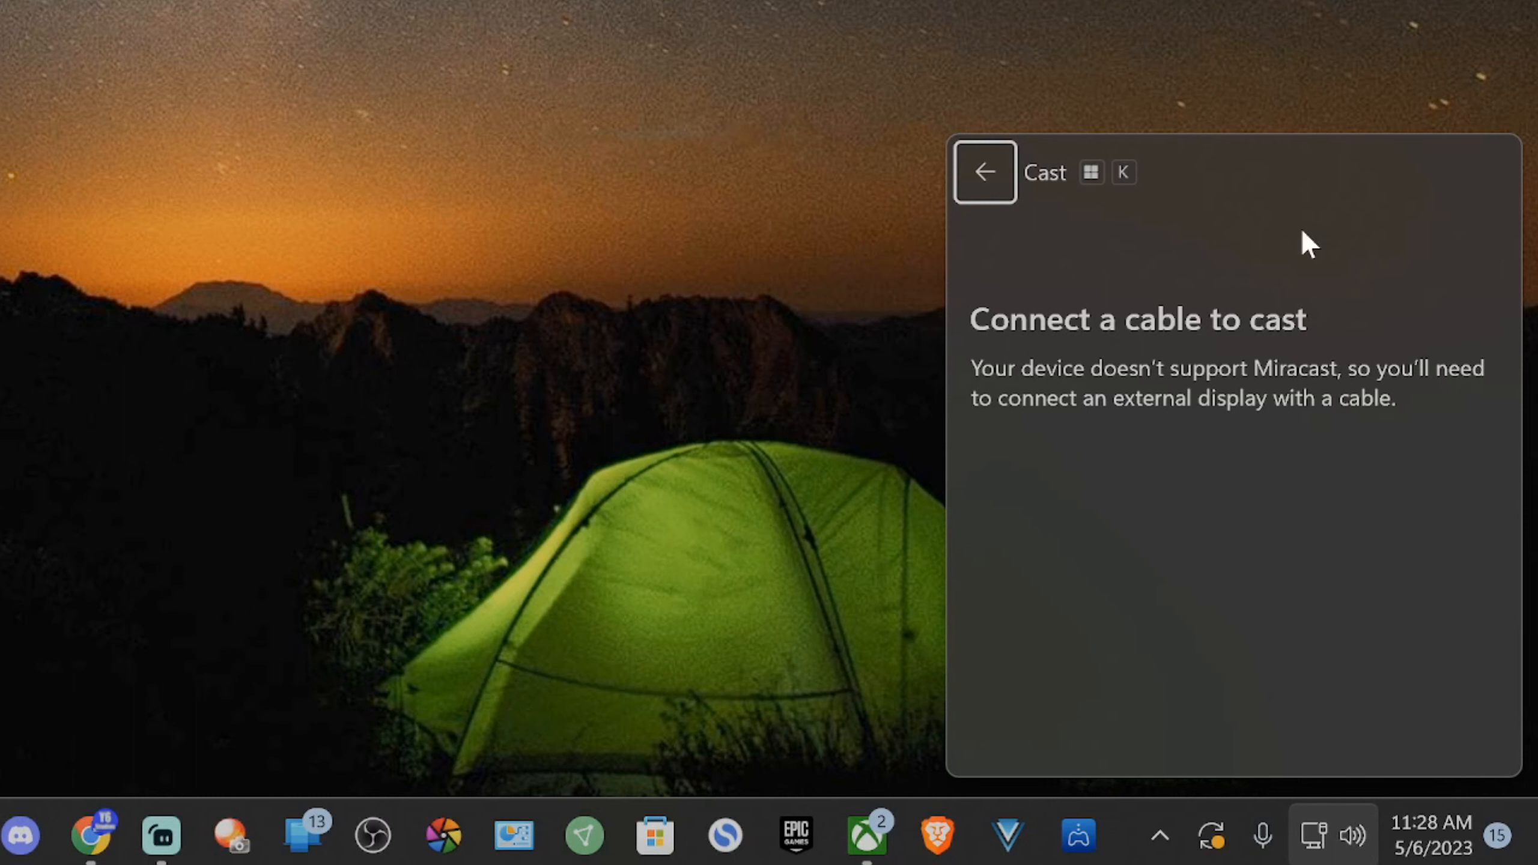
mouse_move(987, 503)
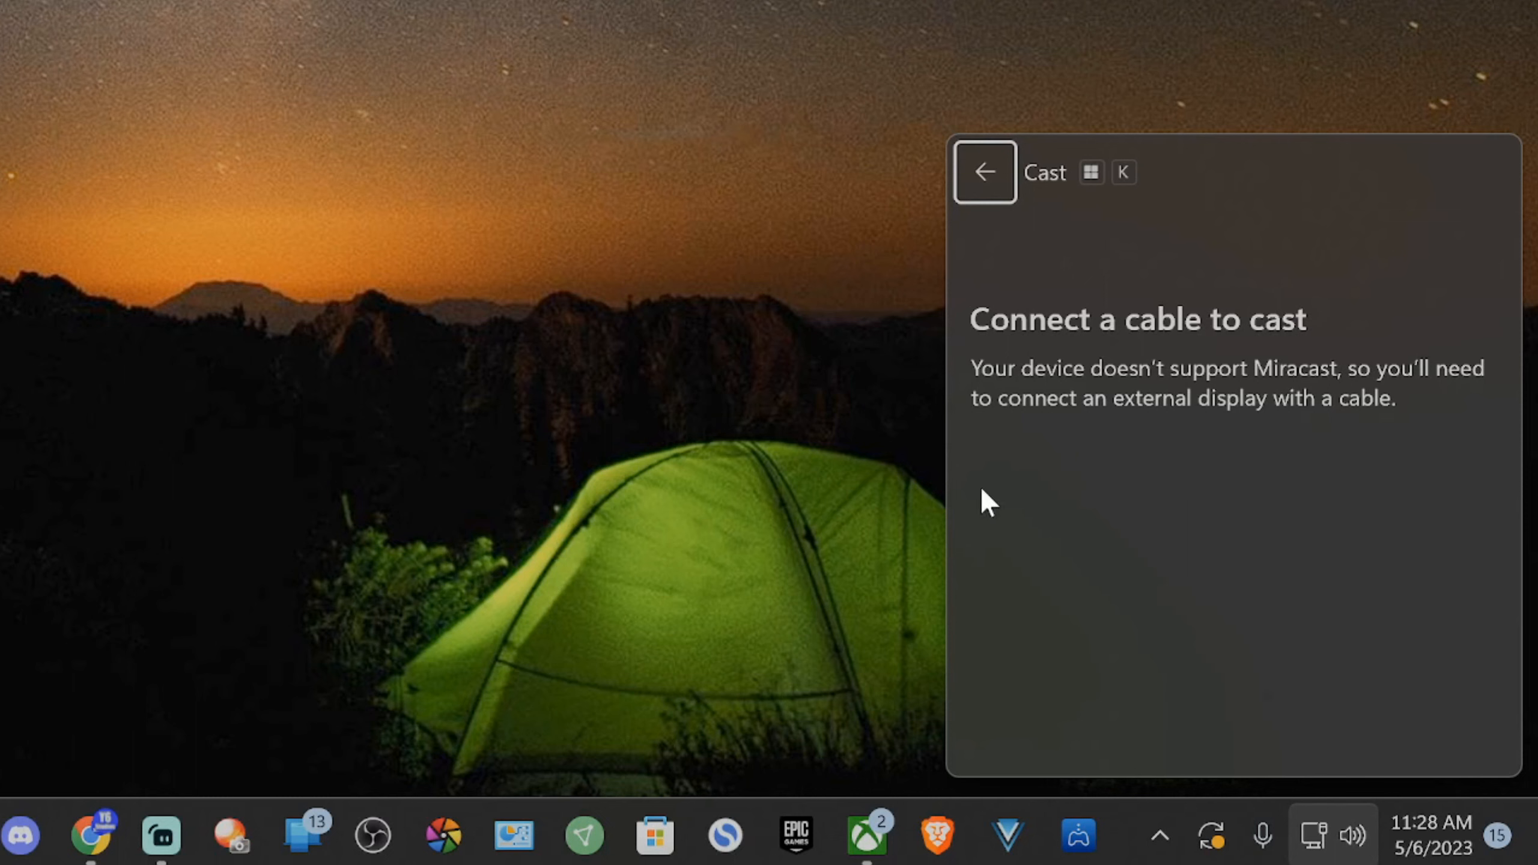
mouse_move(863, 402)
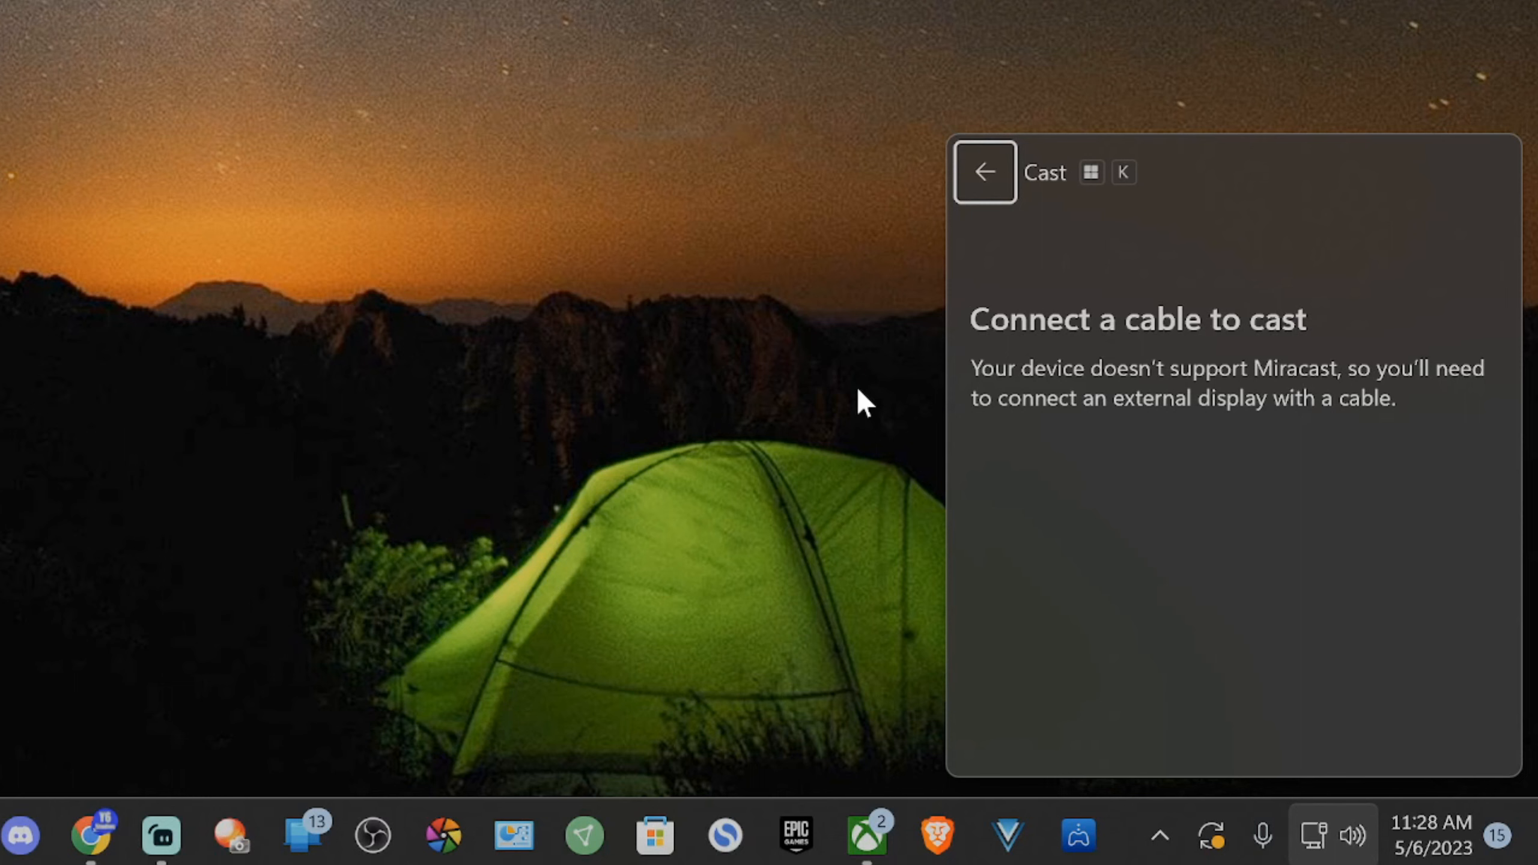
mouse_move(866, 108)
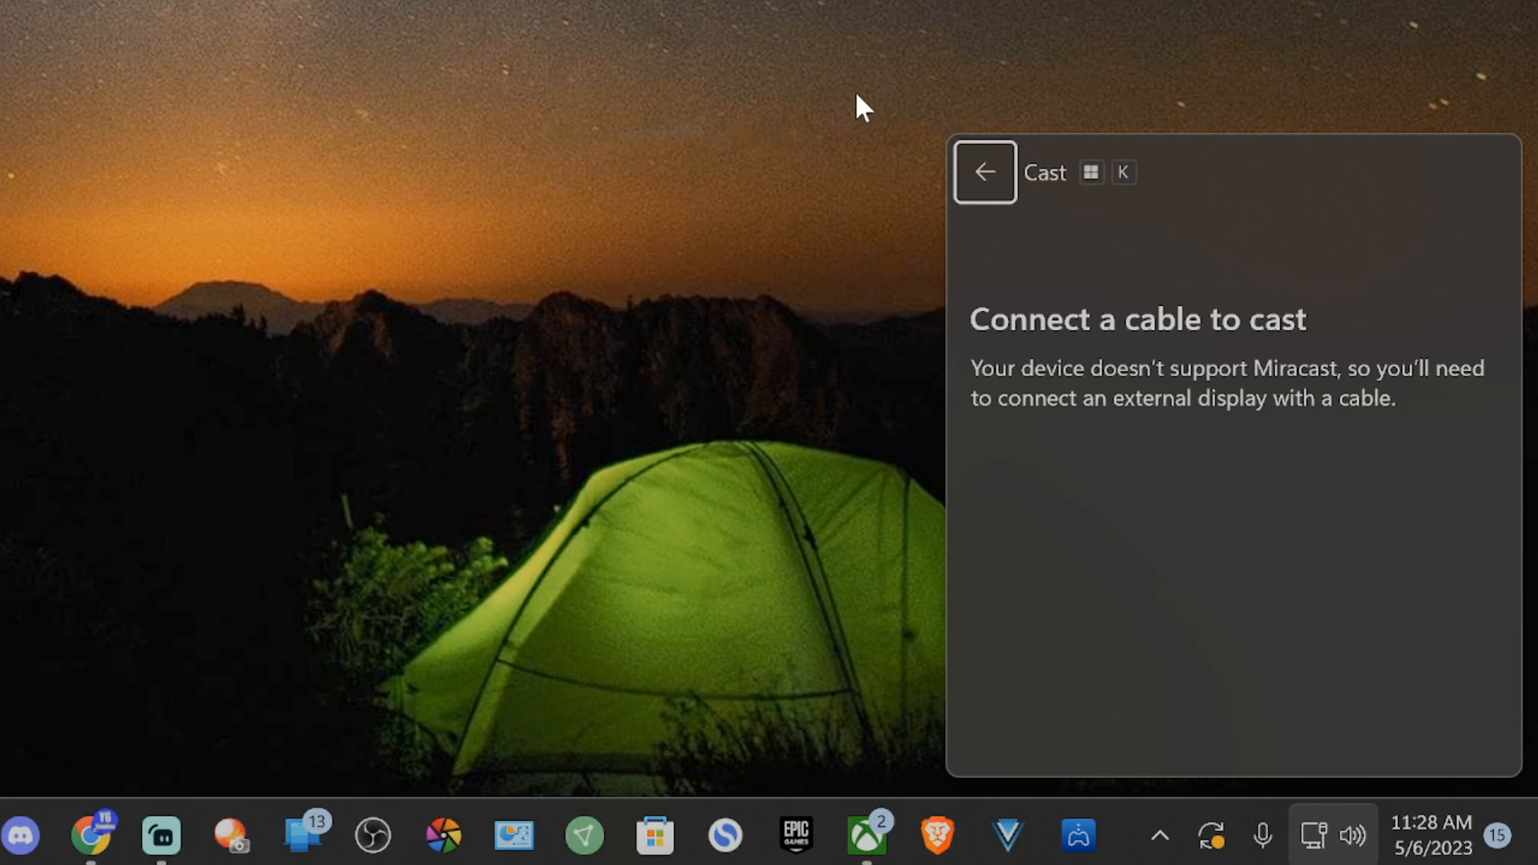
mouse_move(1379, 436)
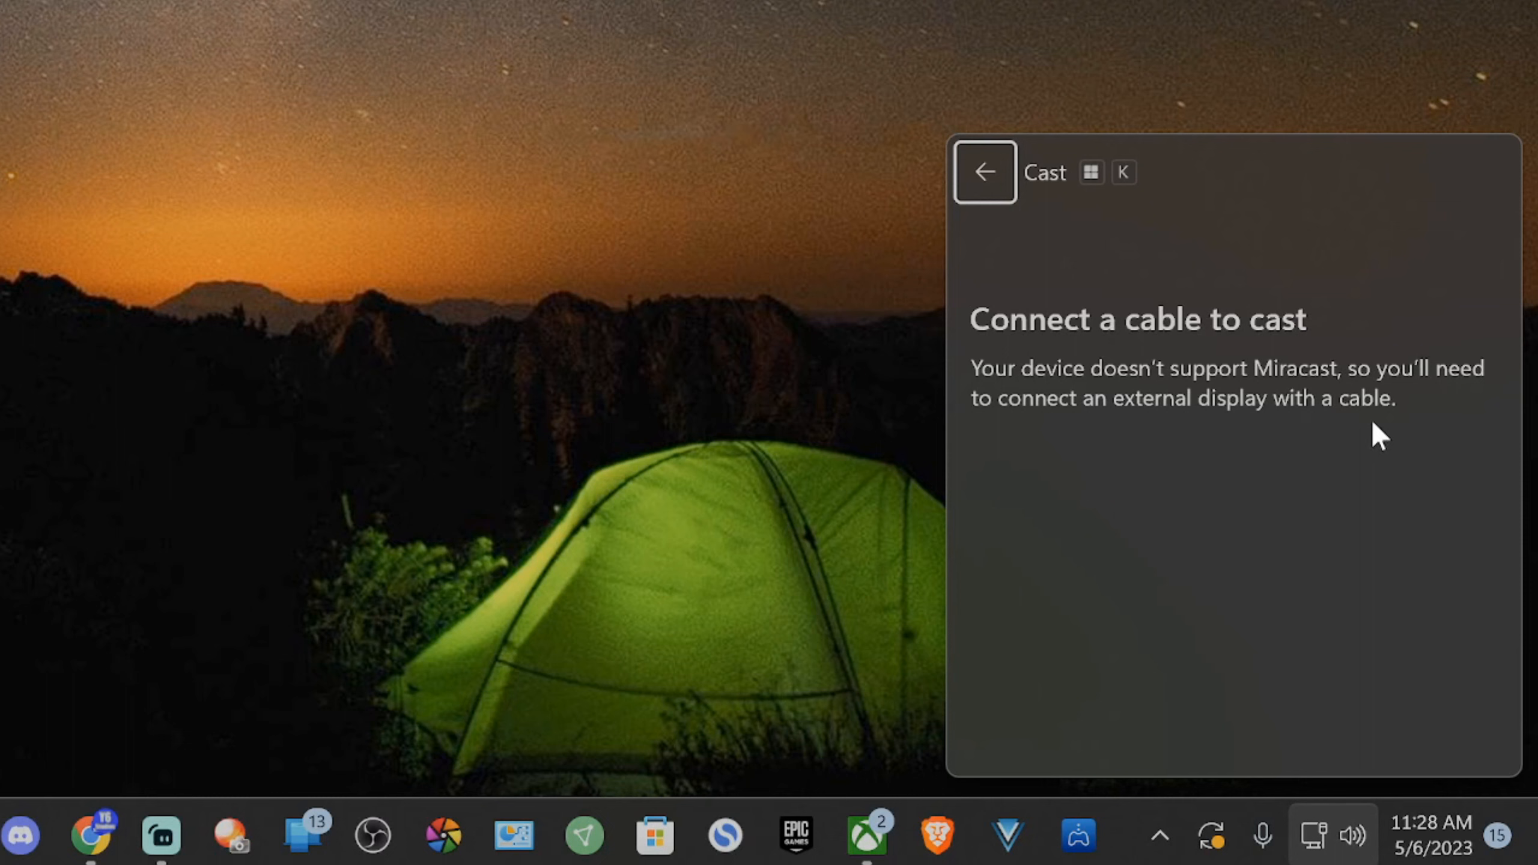
mouse_move(1372, 246)
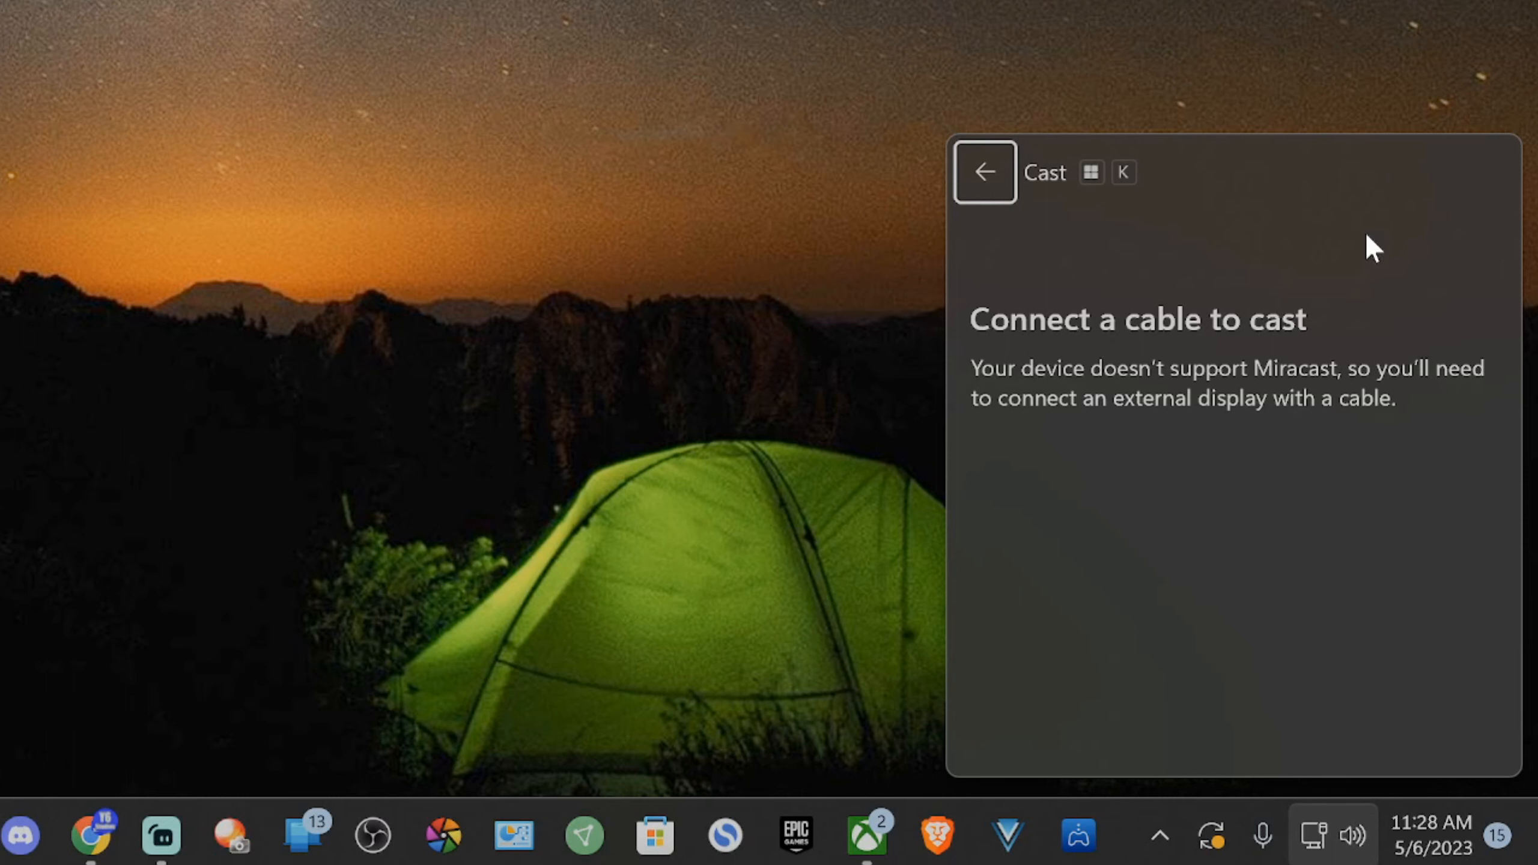
mouse_move(1106, 191)
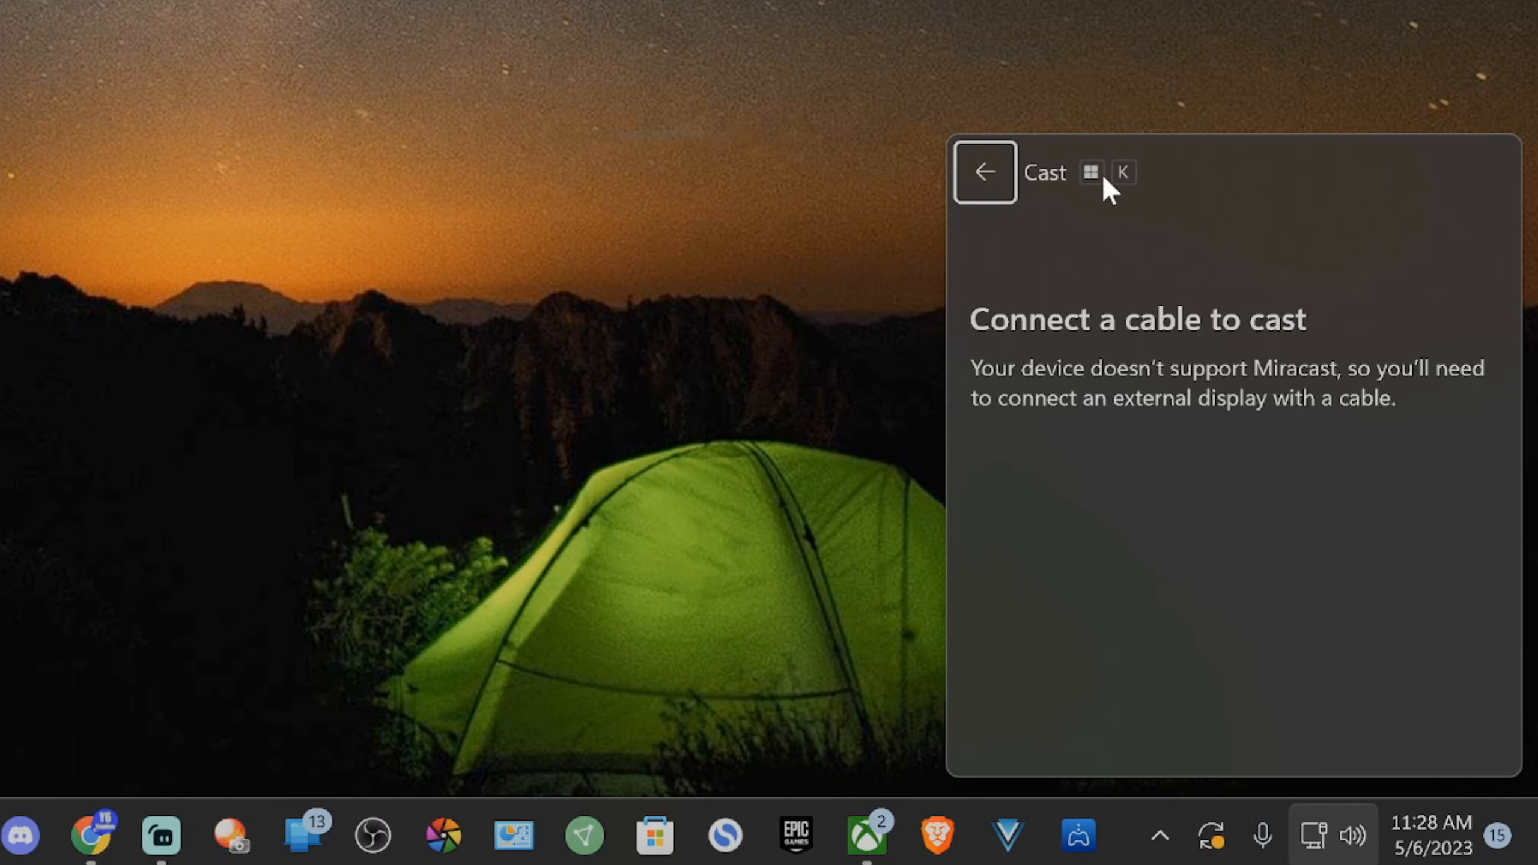
mouse_move(1162, 448)
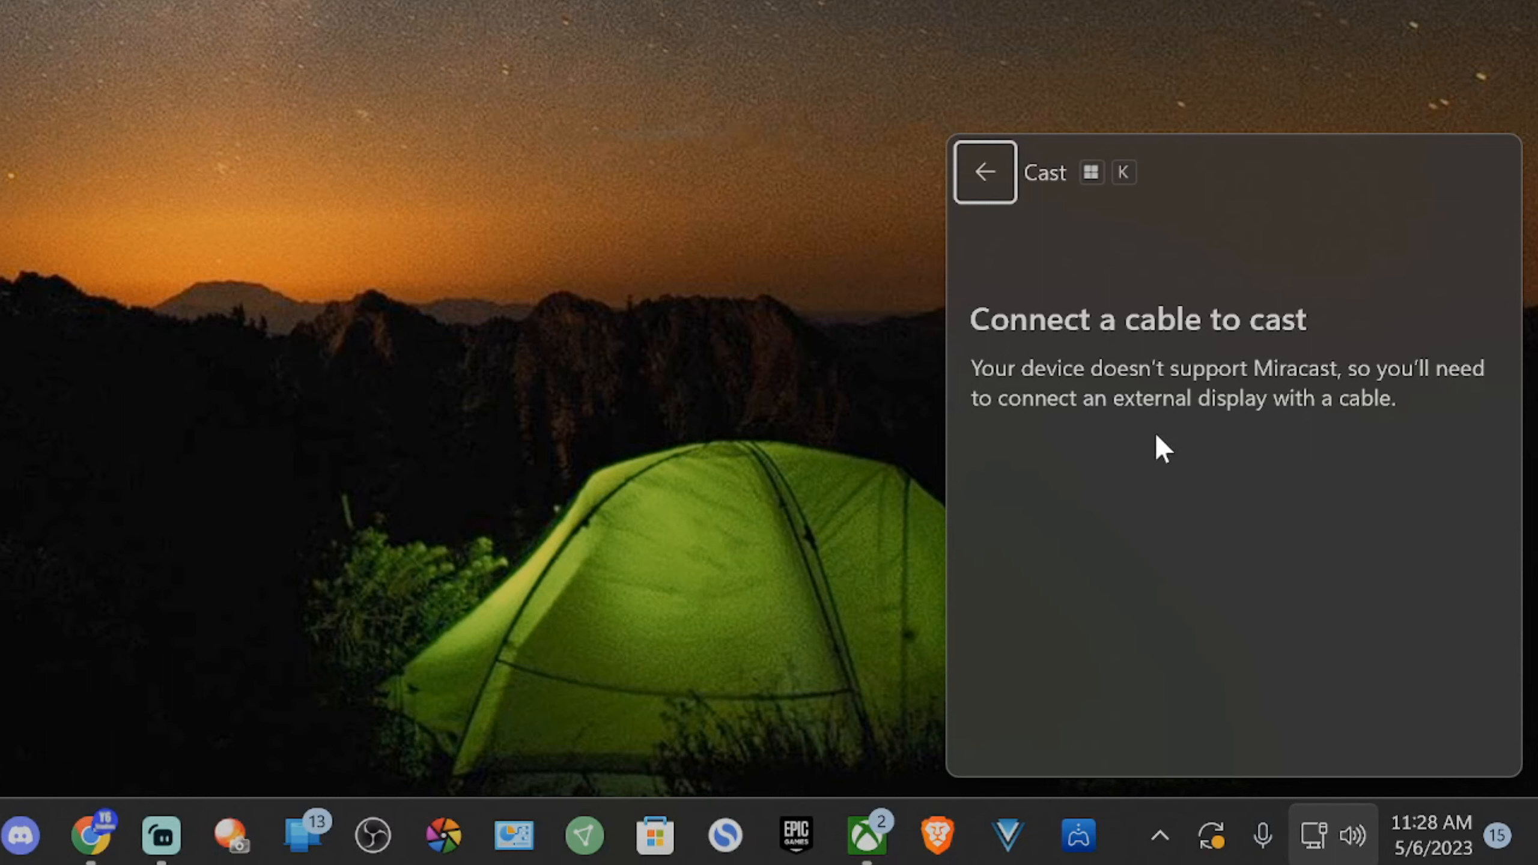
mouse_move(1096, 272)
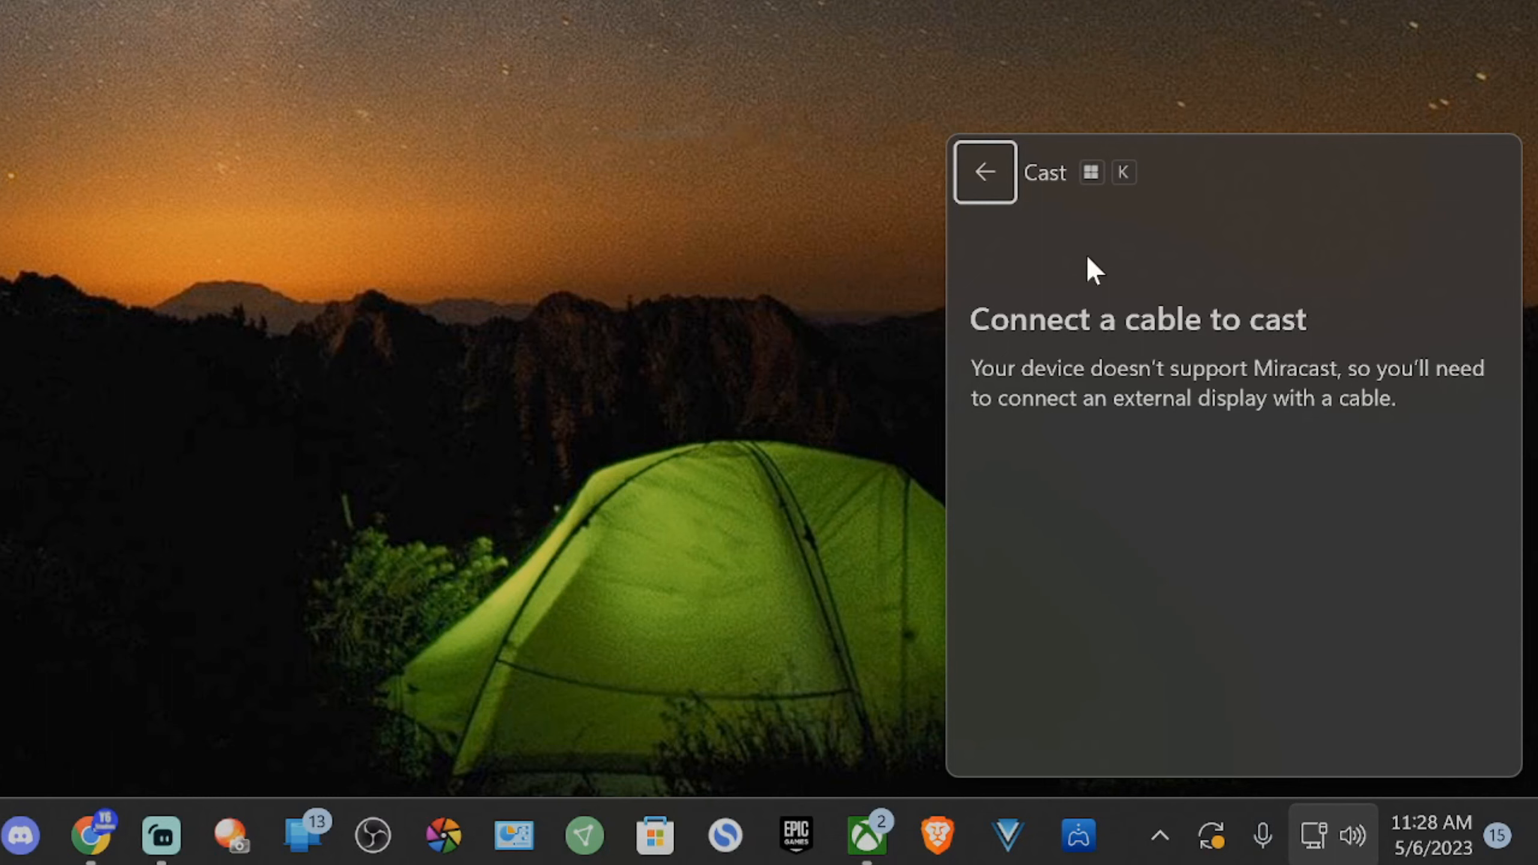
mouse_move(1415, 409)
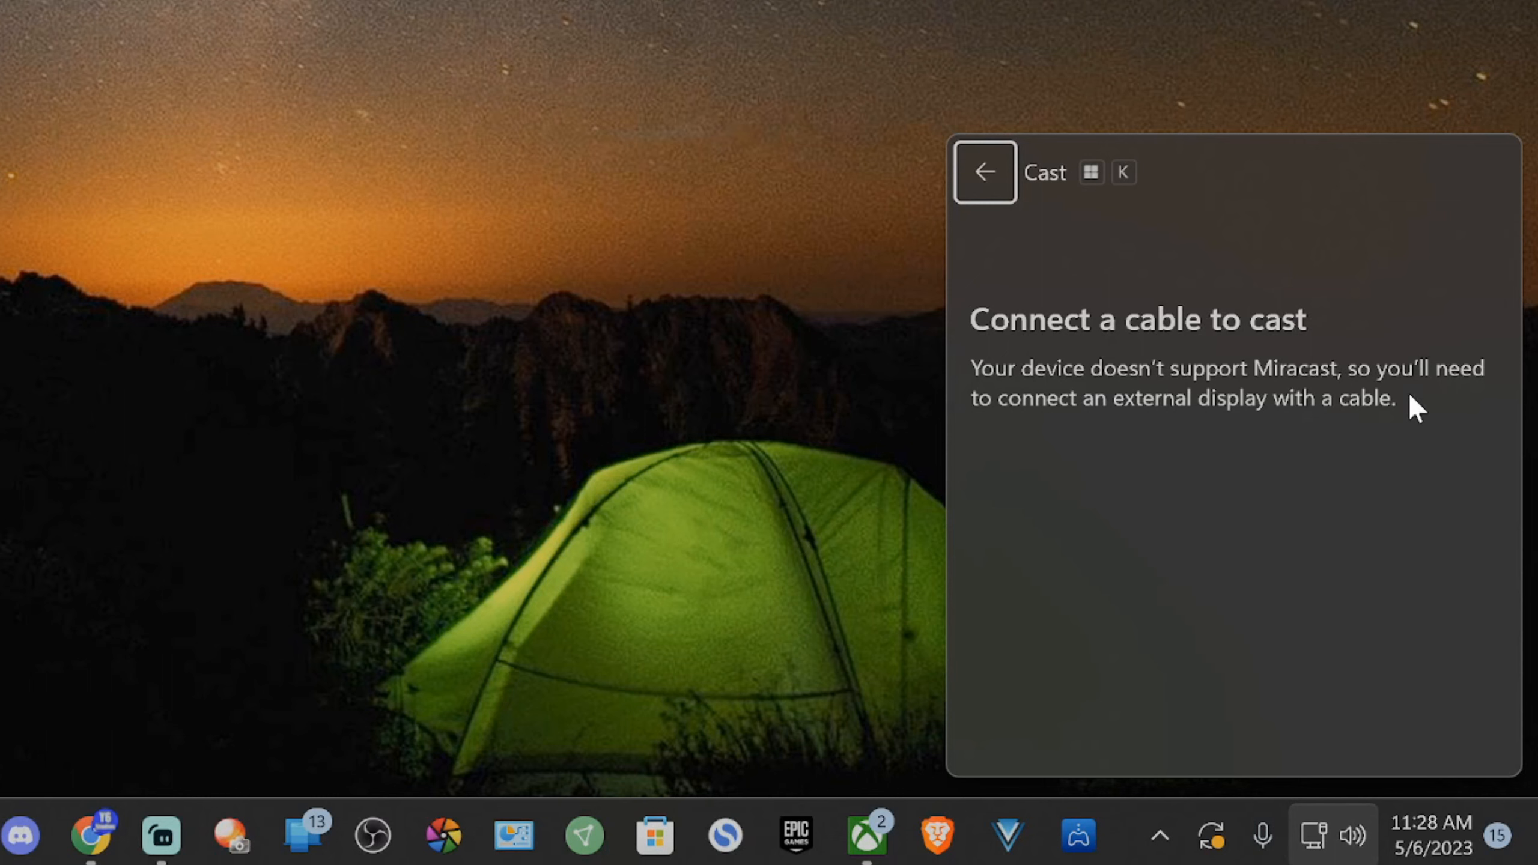
mouse_move(1066, 242)
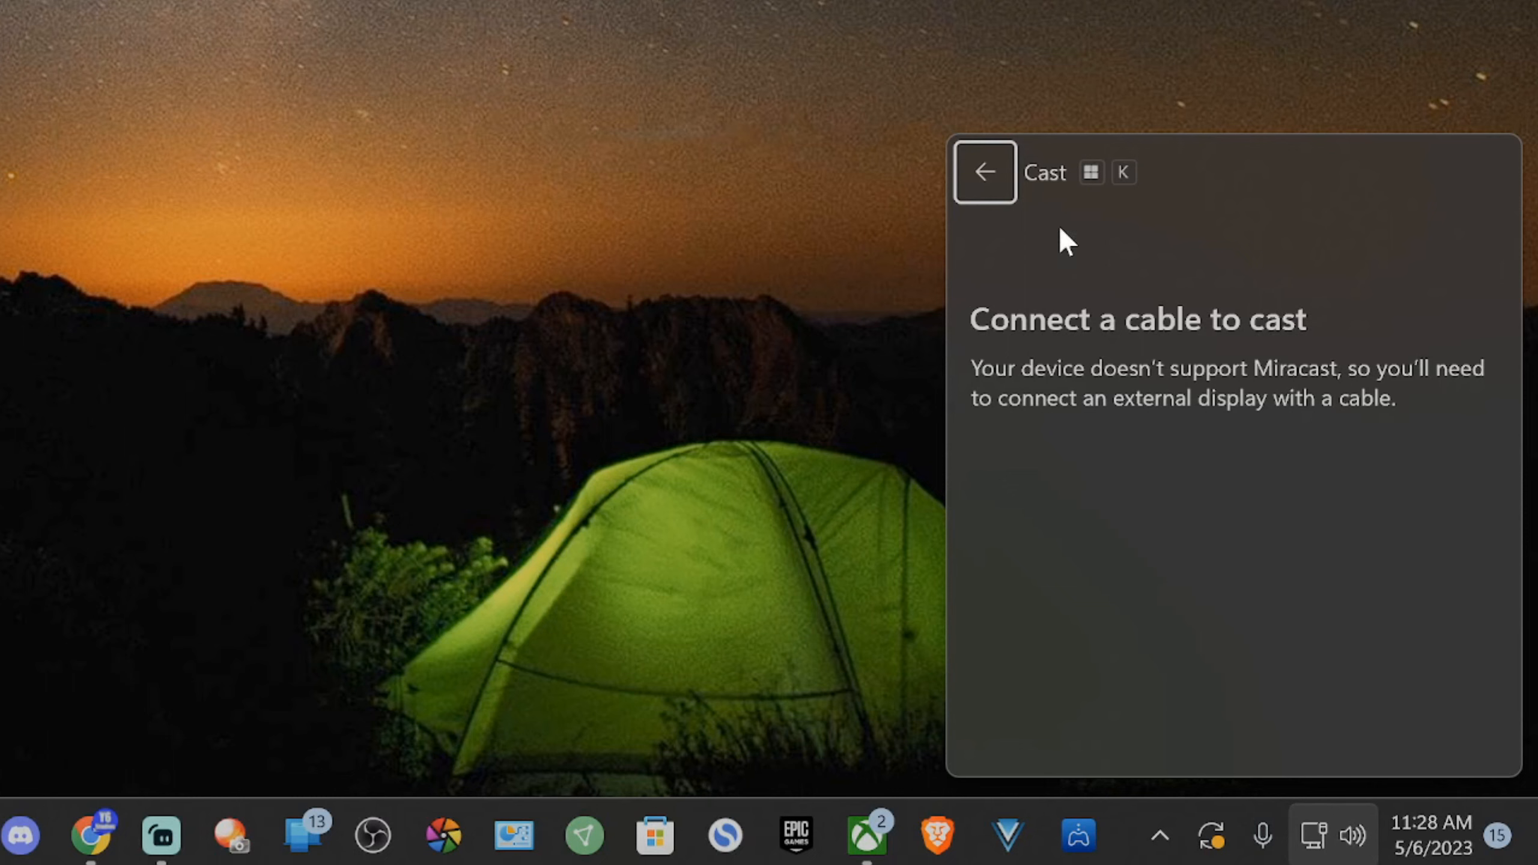
mouse_move(1145, 367)
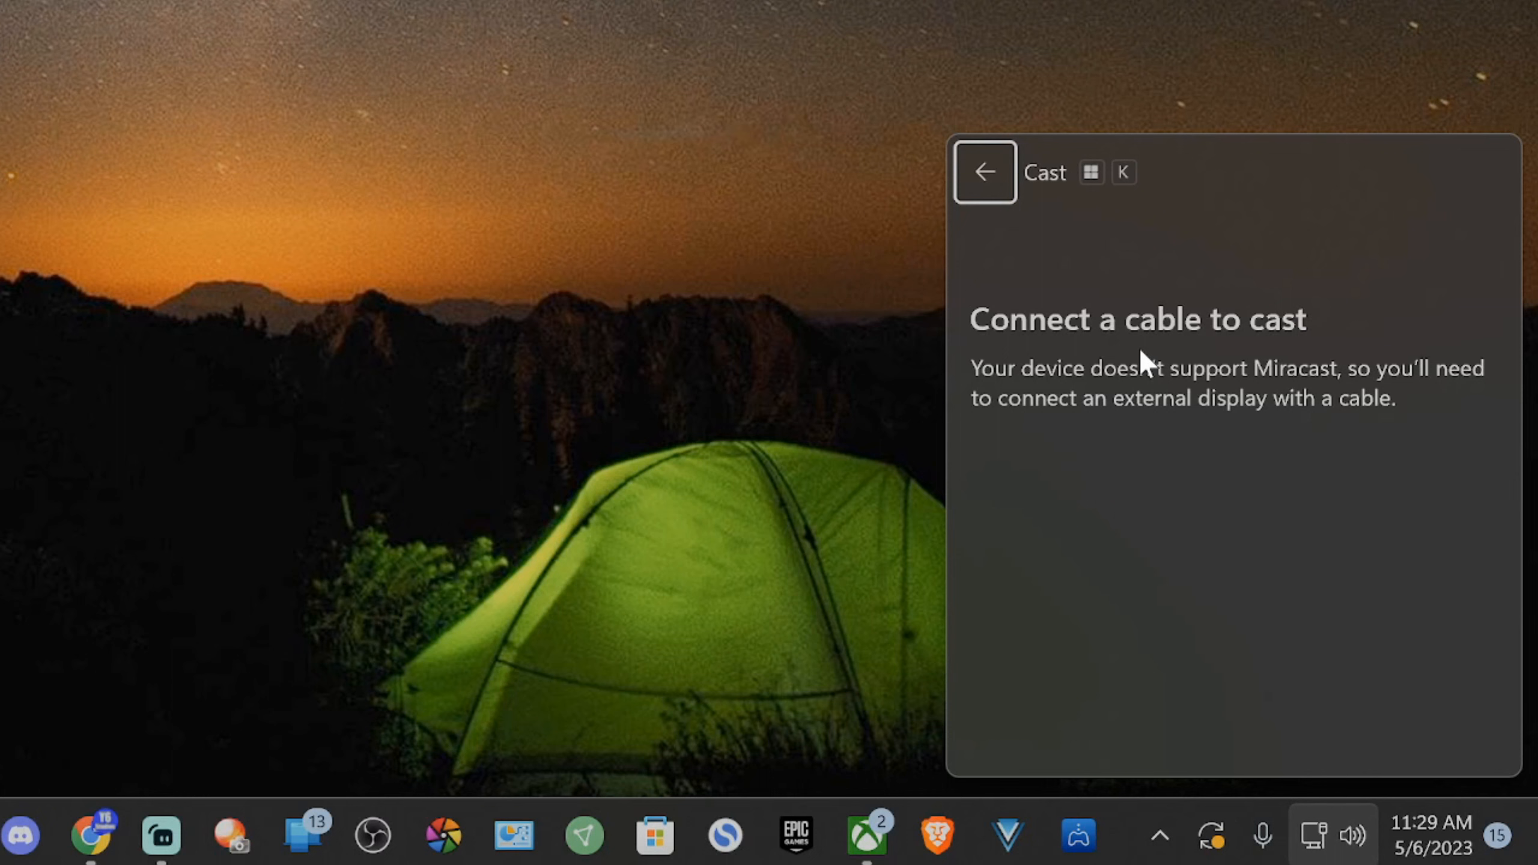
Step: Show the Project display modes (PC screen only, Duplicate, Extend, Second screen only), then dismiss them
left_click(984, 172)
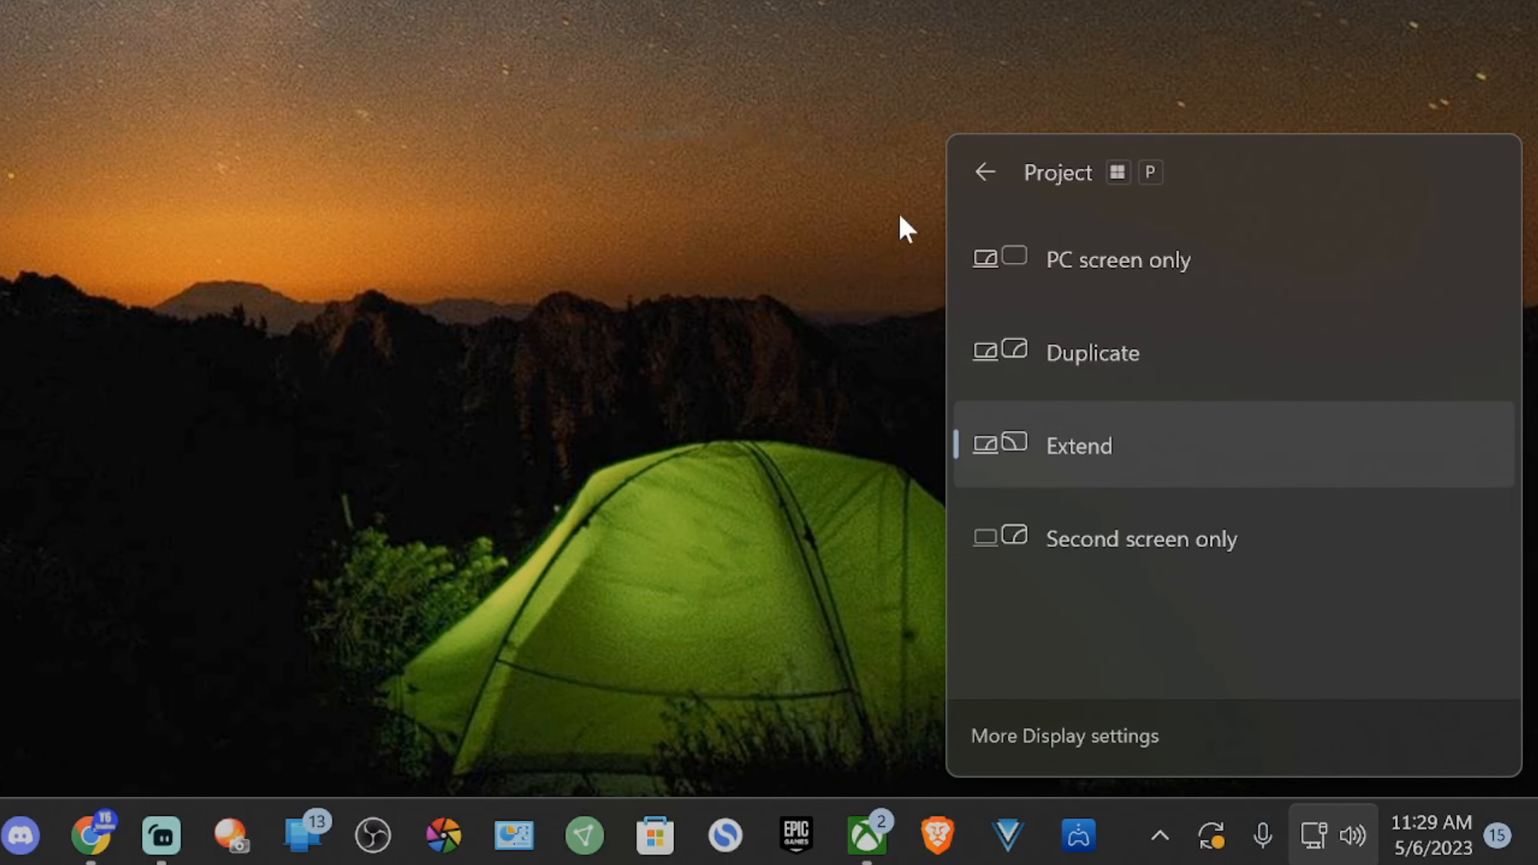
mouse_move(955, 323)
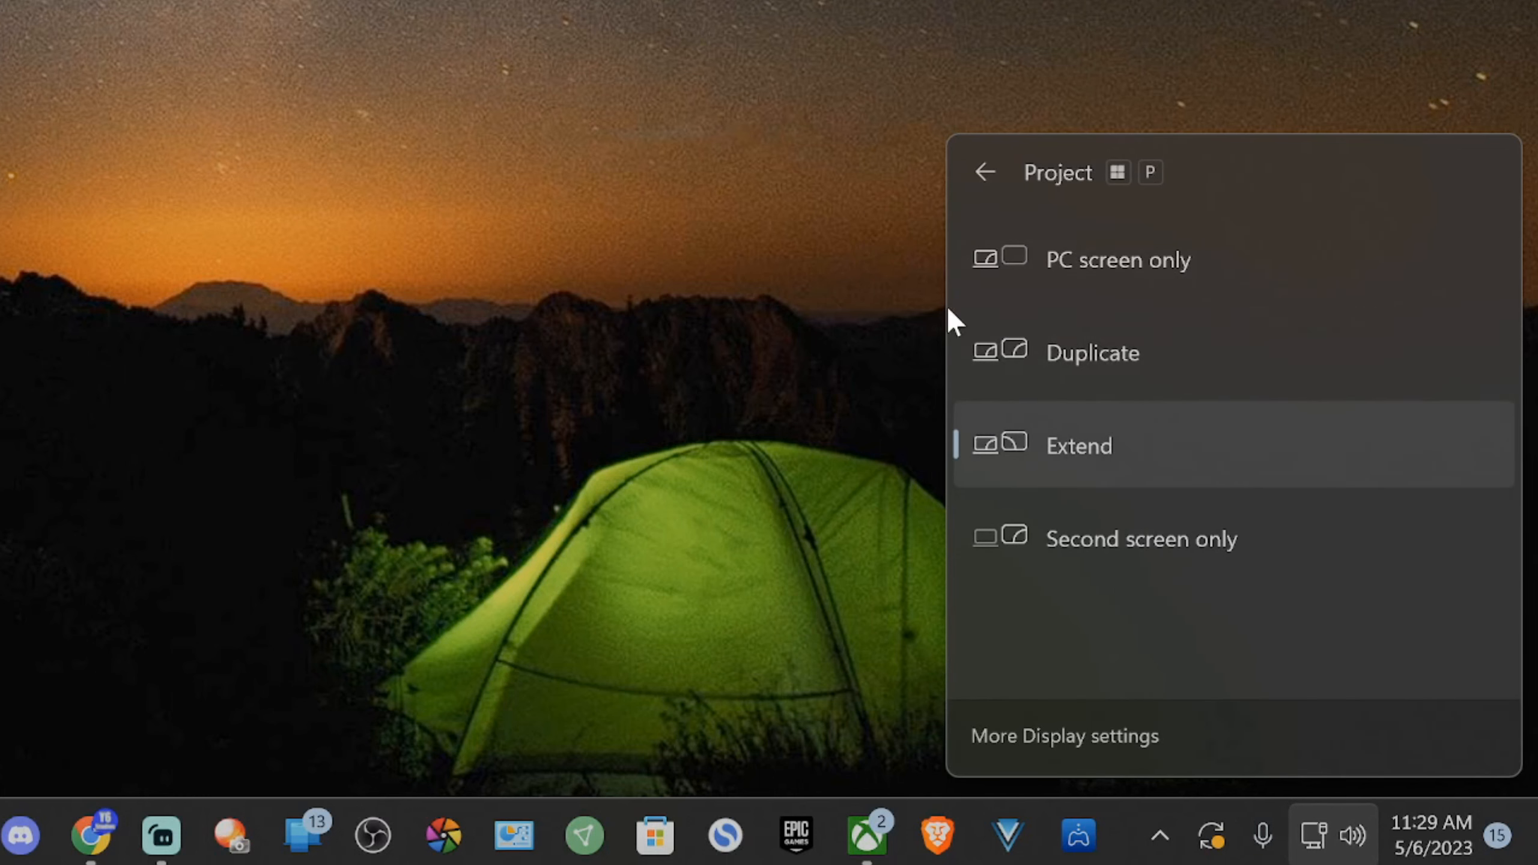
mouse_move(1152, 368)
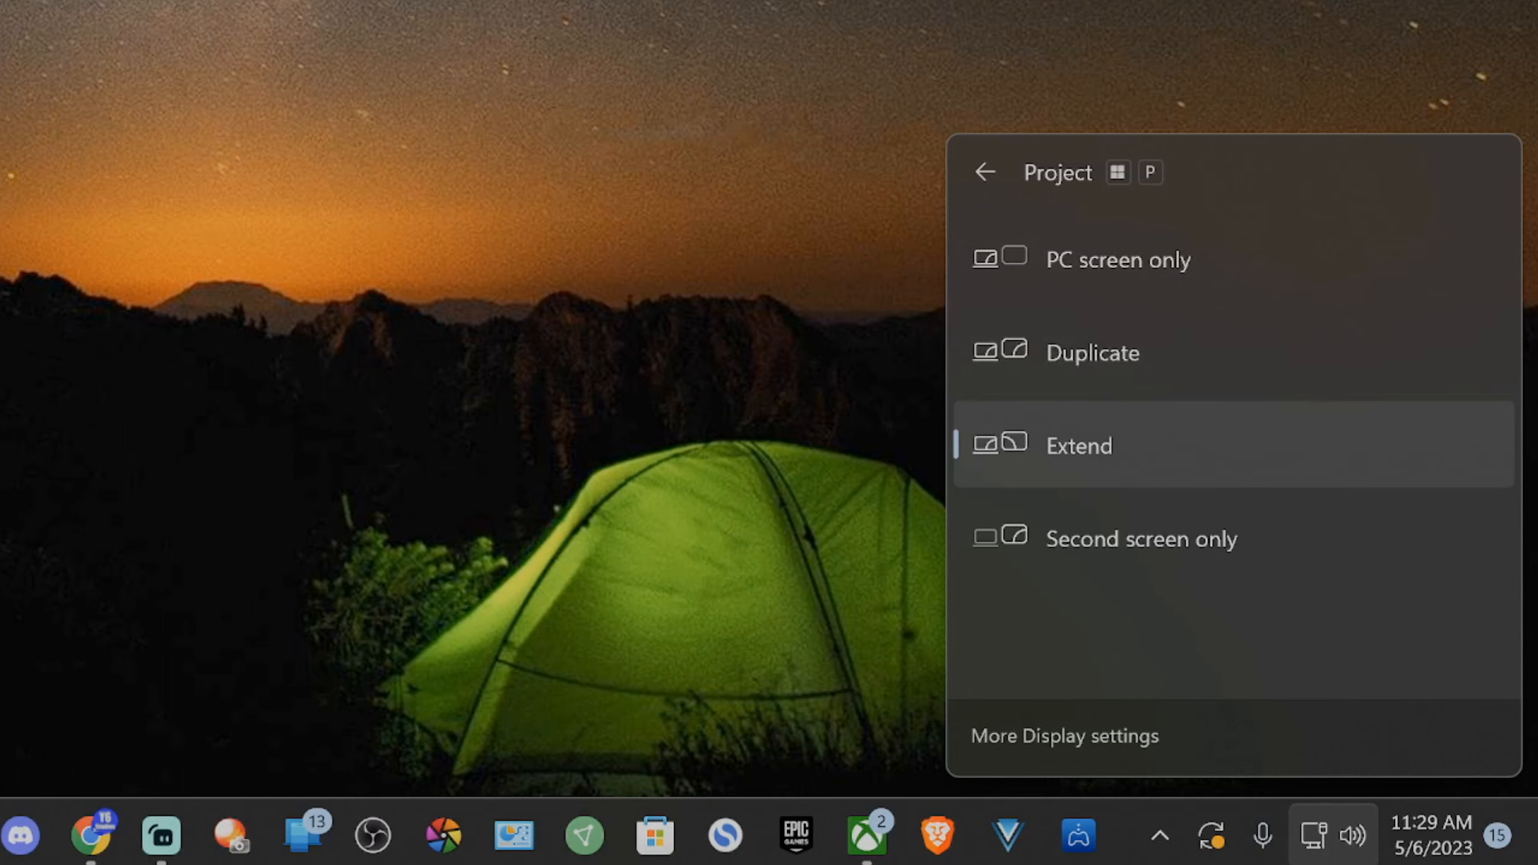
mouse_move(1133, 559)
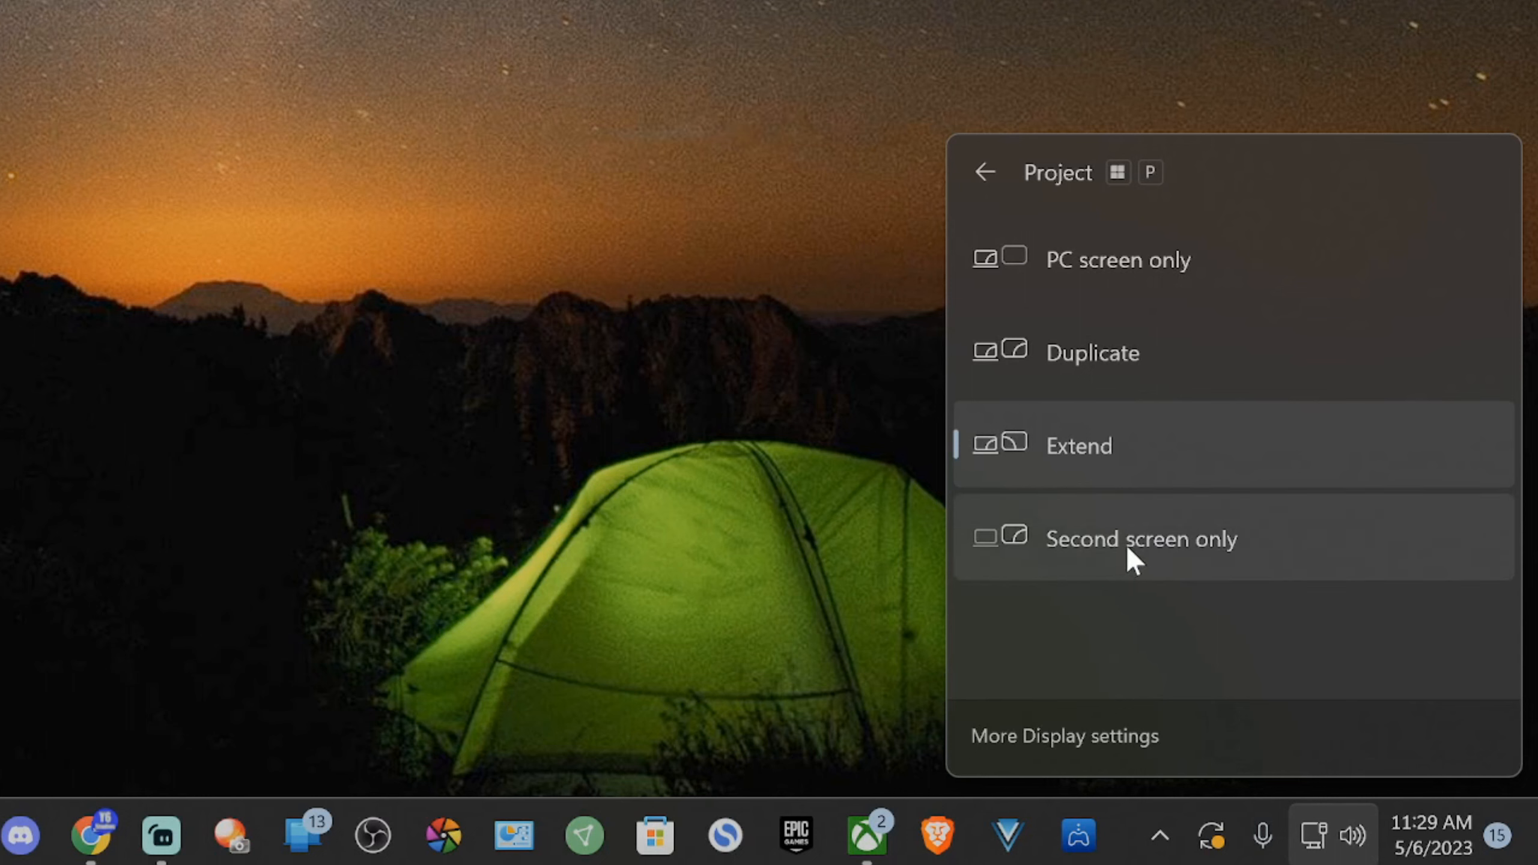
left_click(1141, 538)
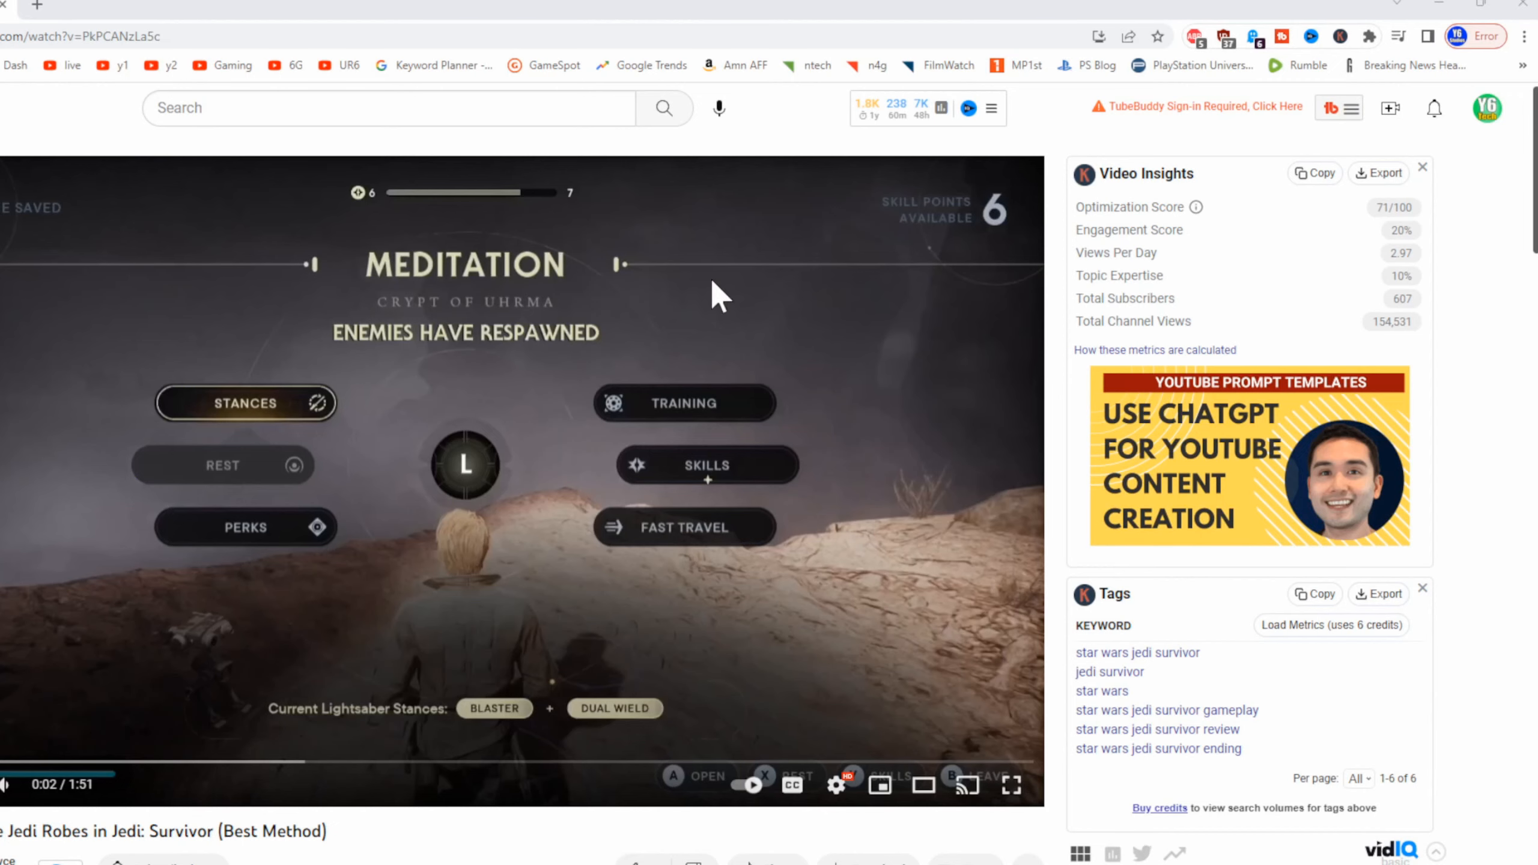
mouse_move(87, 510)
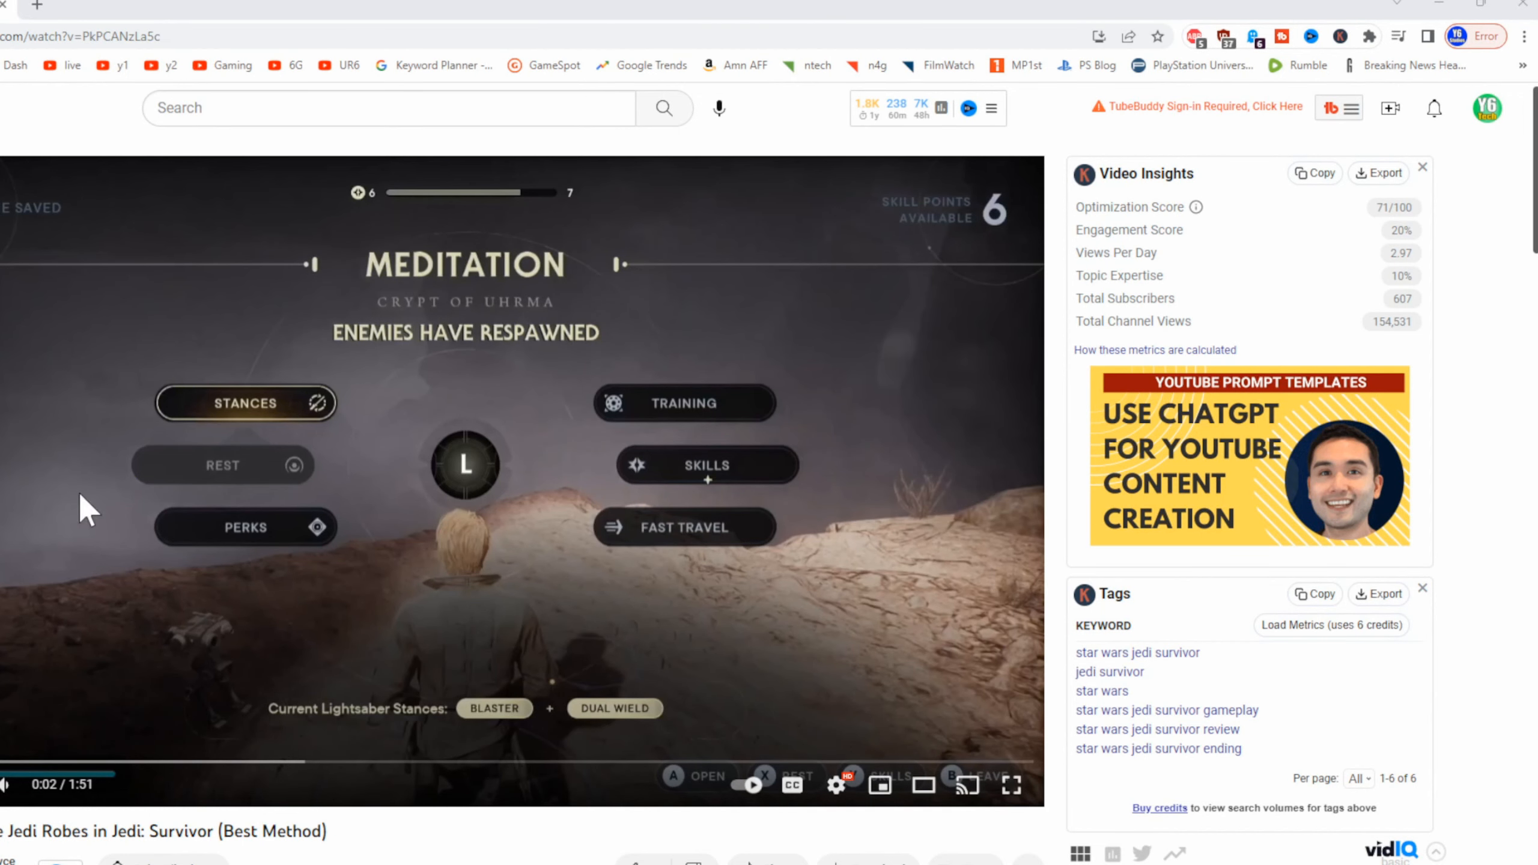
mouse_move(319, 392)
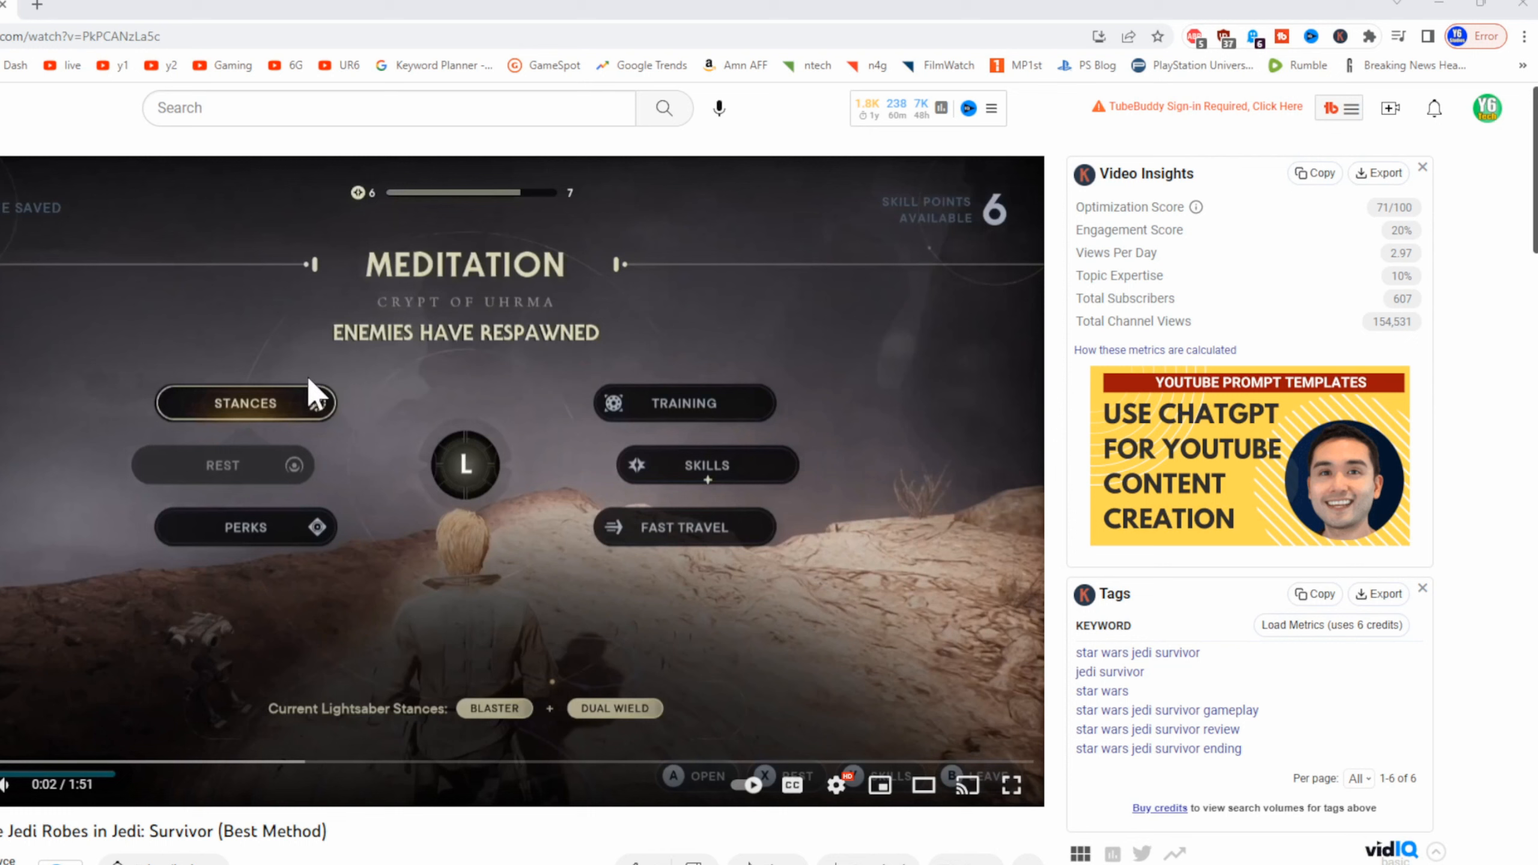
mouse_move(615, 649)
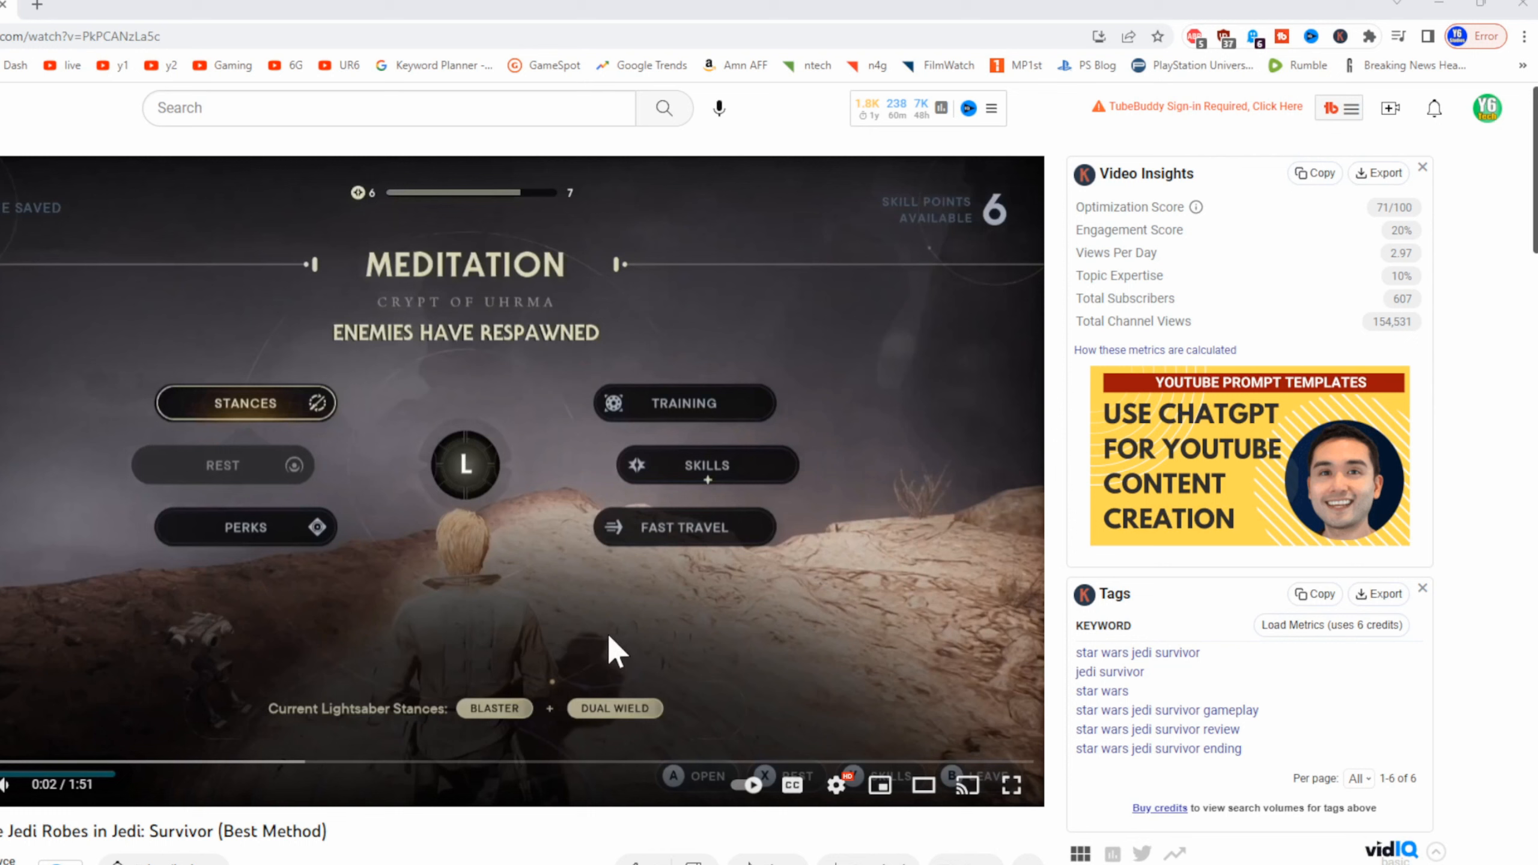
mouse_move(691, 446)
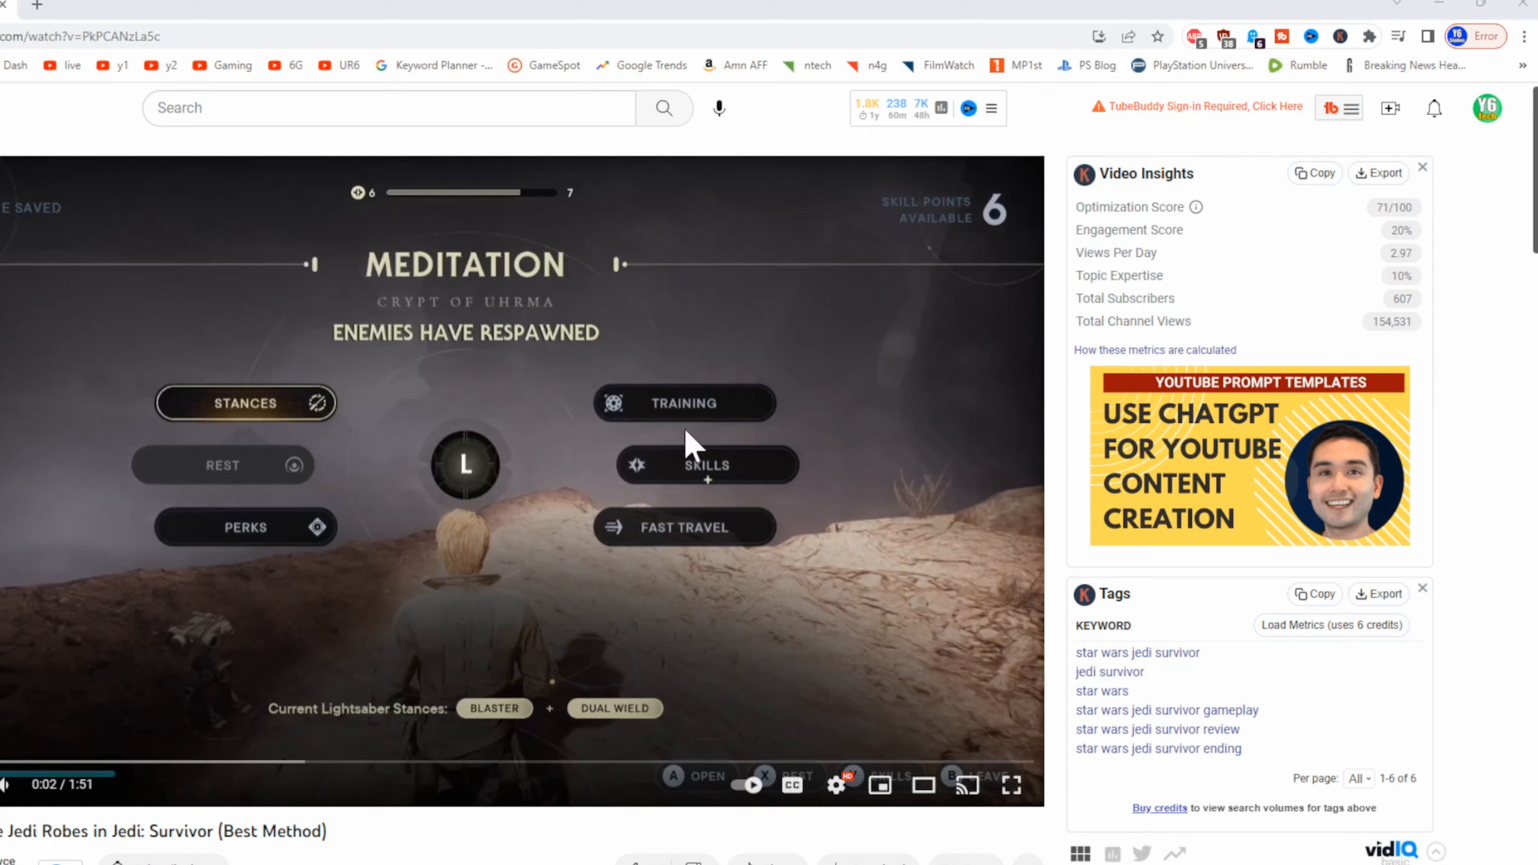
mouse_move(883, 743)
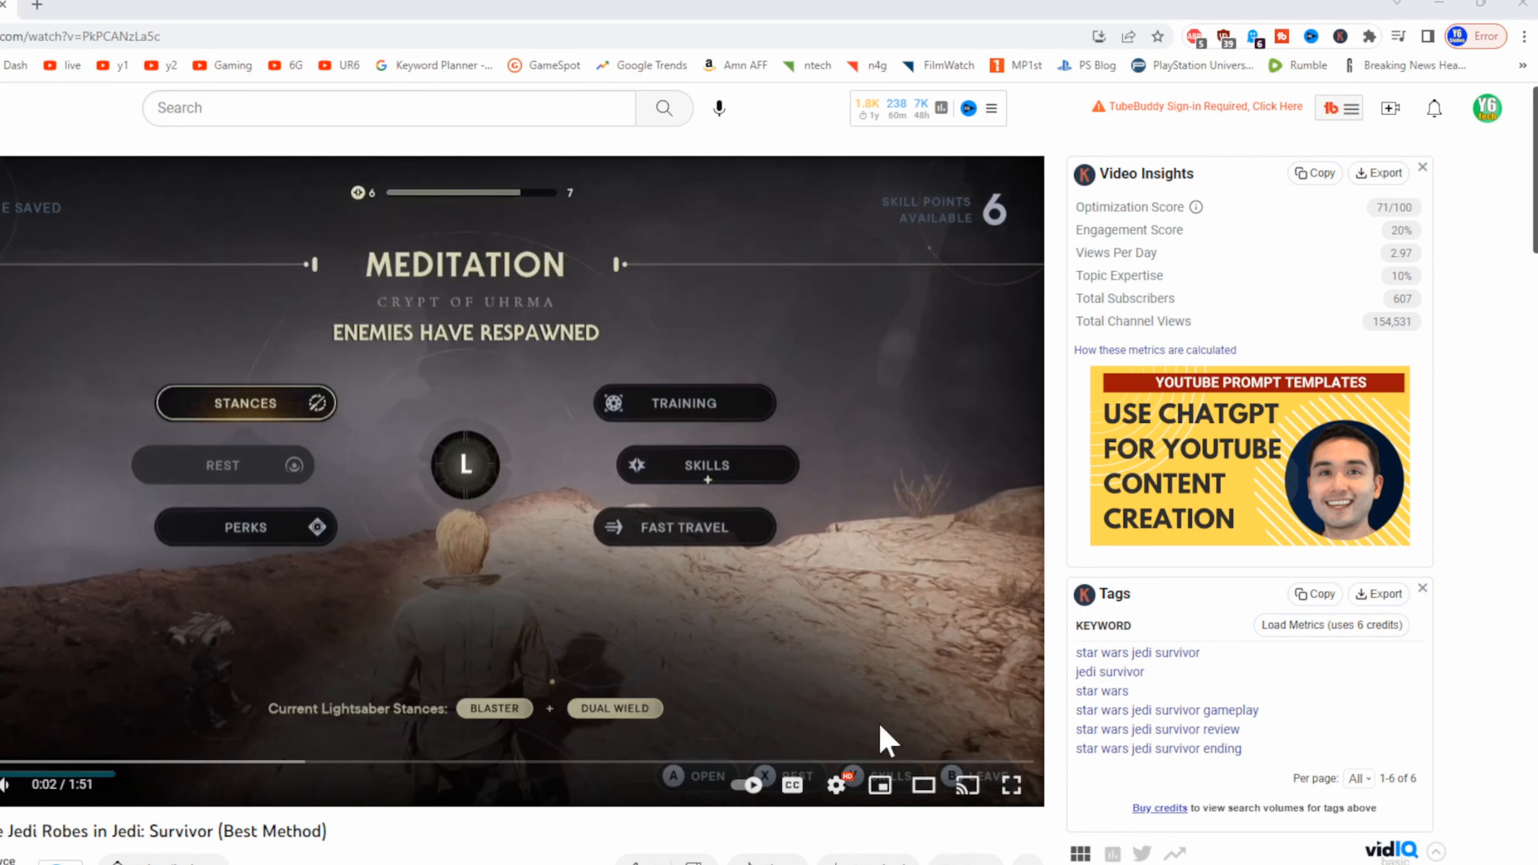
mouse_move(966, 786)
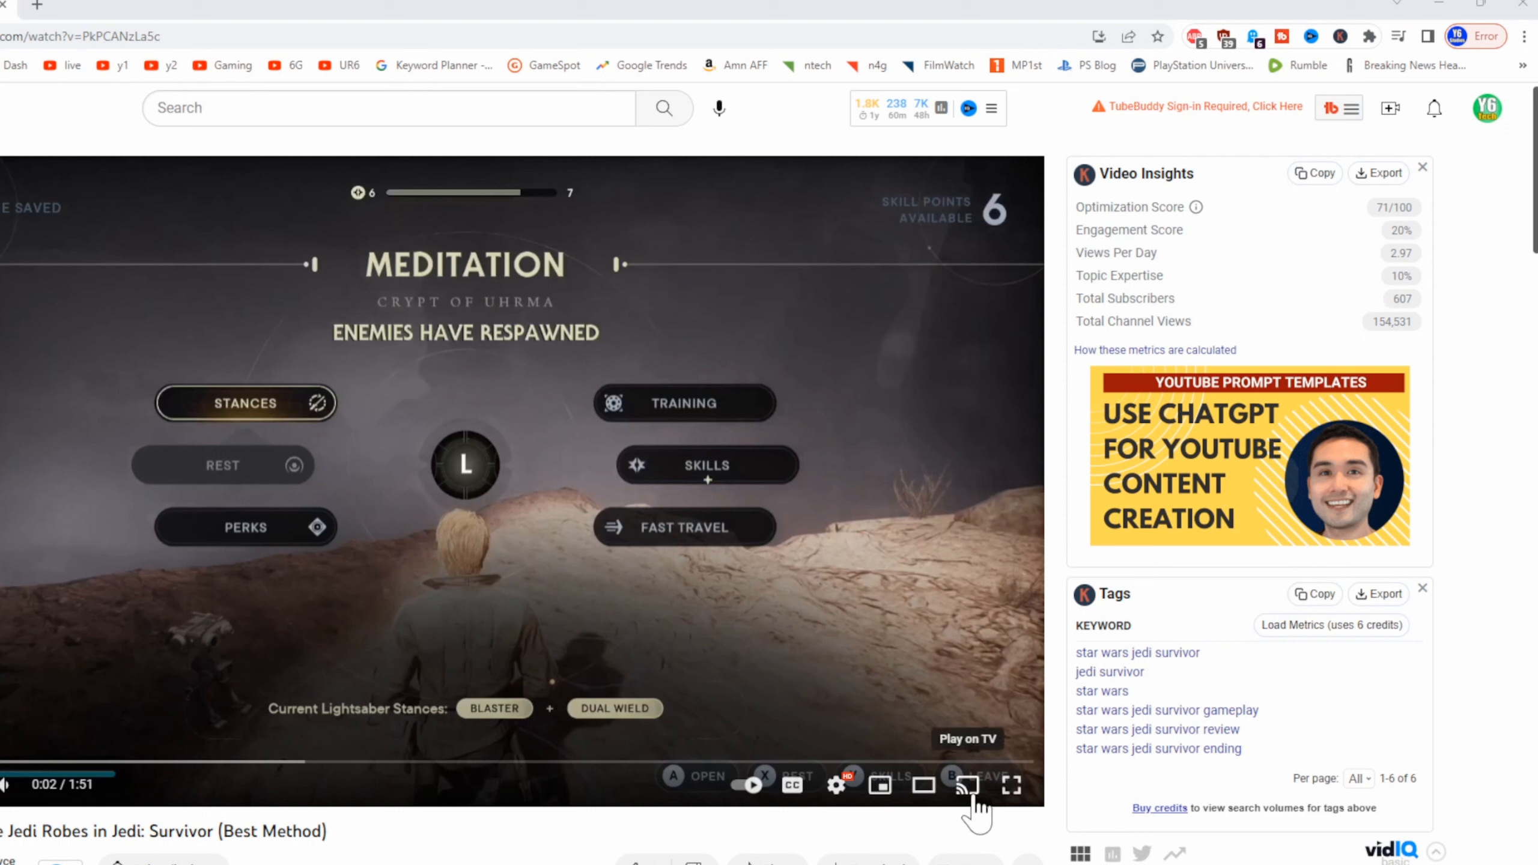
Step: Open YouTube's Play on TV menu to reveal the Roku Express 4K+ device
left_click(966, 785)
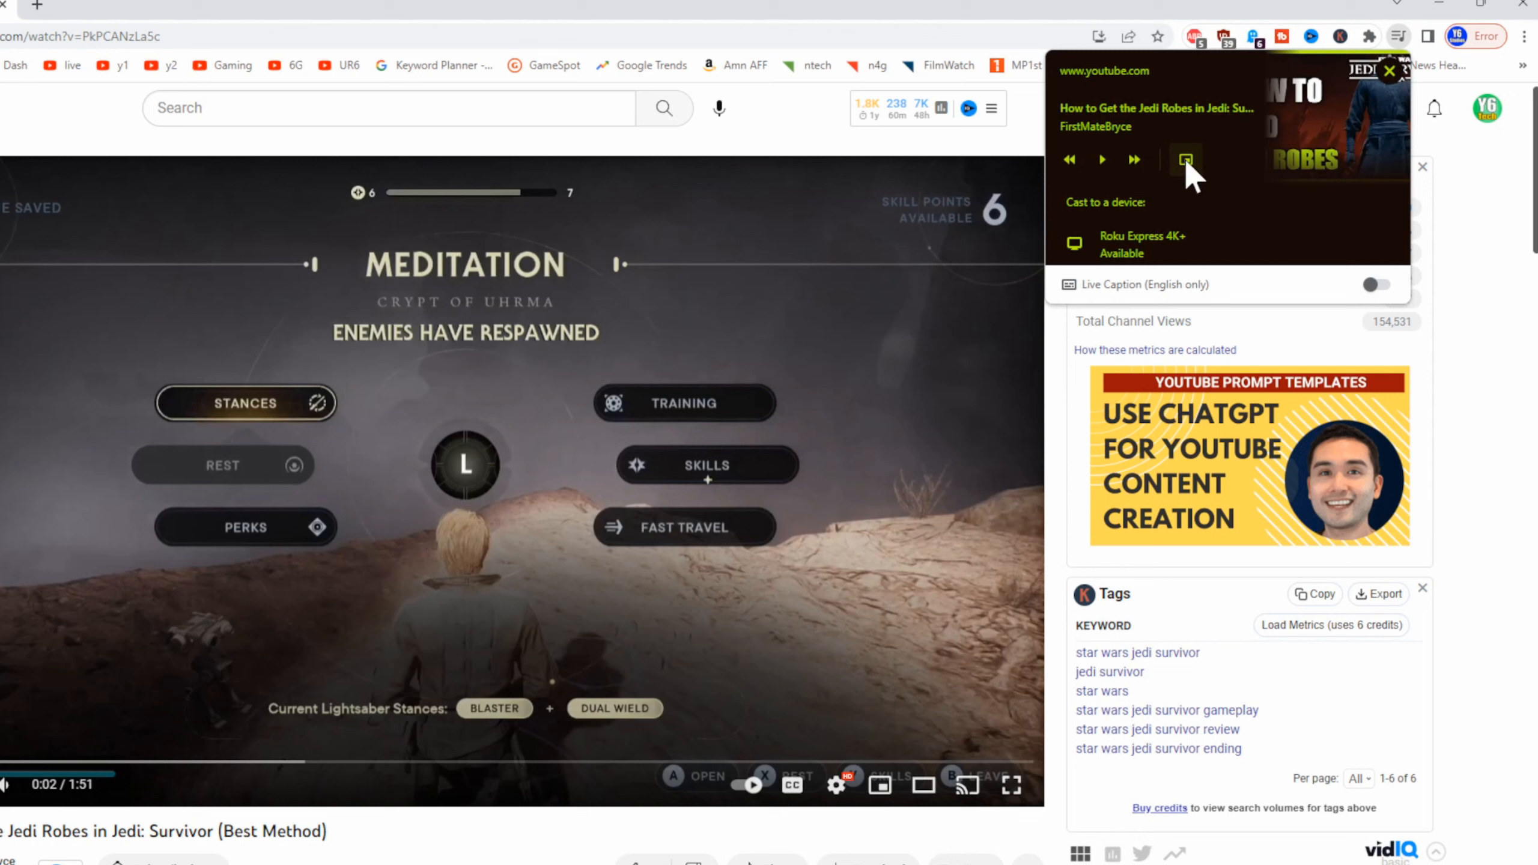
mouse_move(1196, 243)
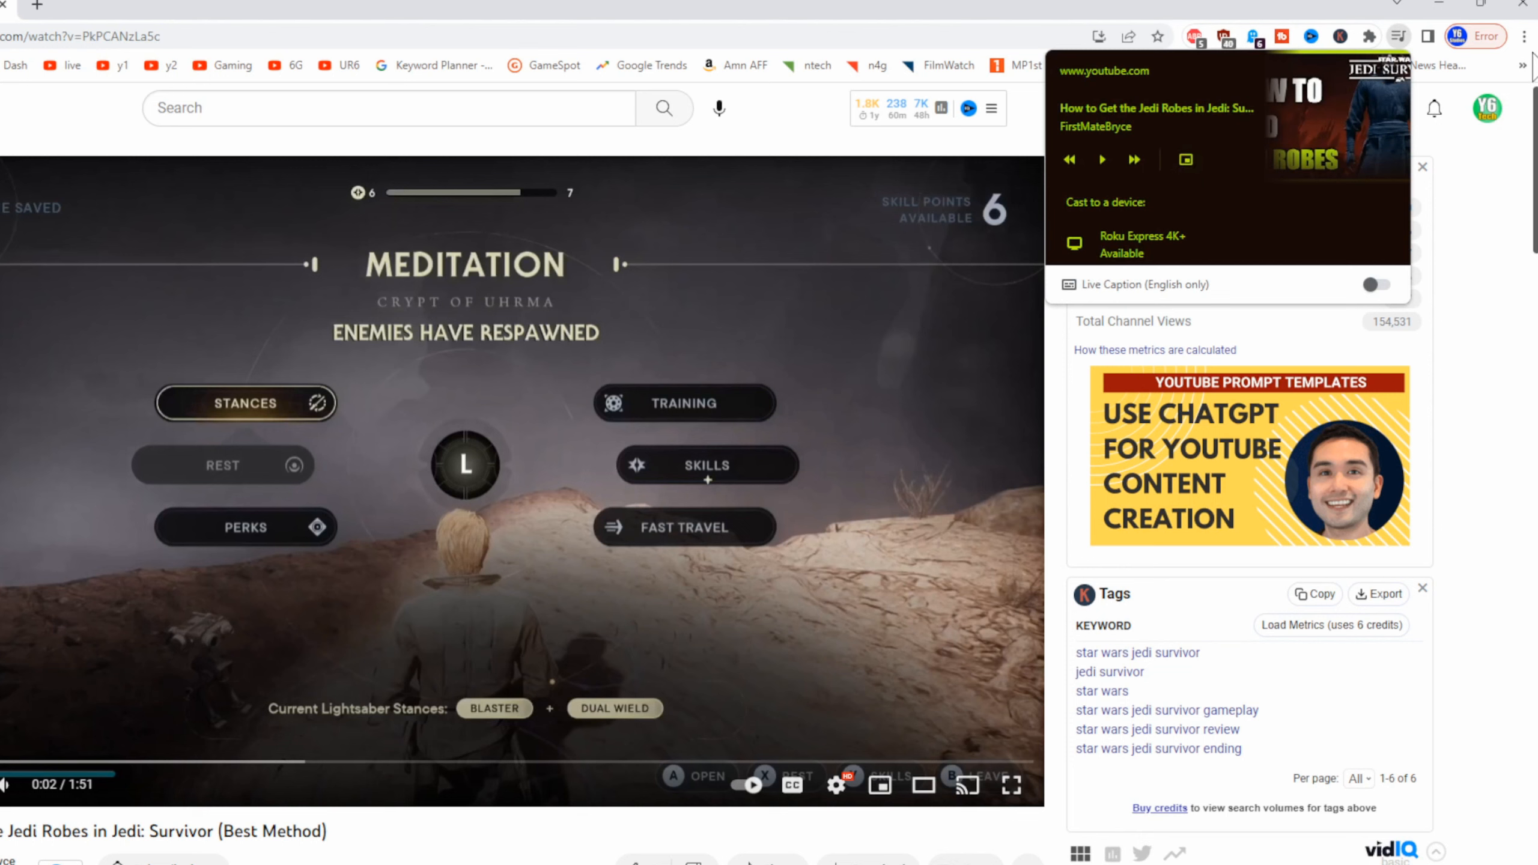
Step: Try casting the whole screen to the Roku via Chrome's Cast menu, then close the panel
left_click(1525, 36)
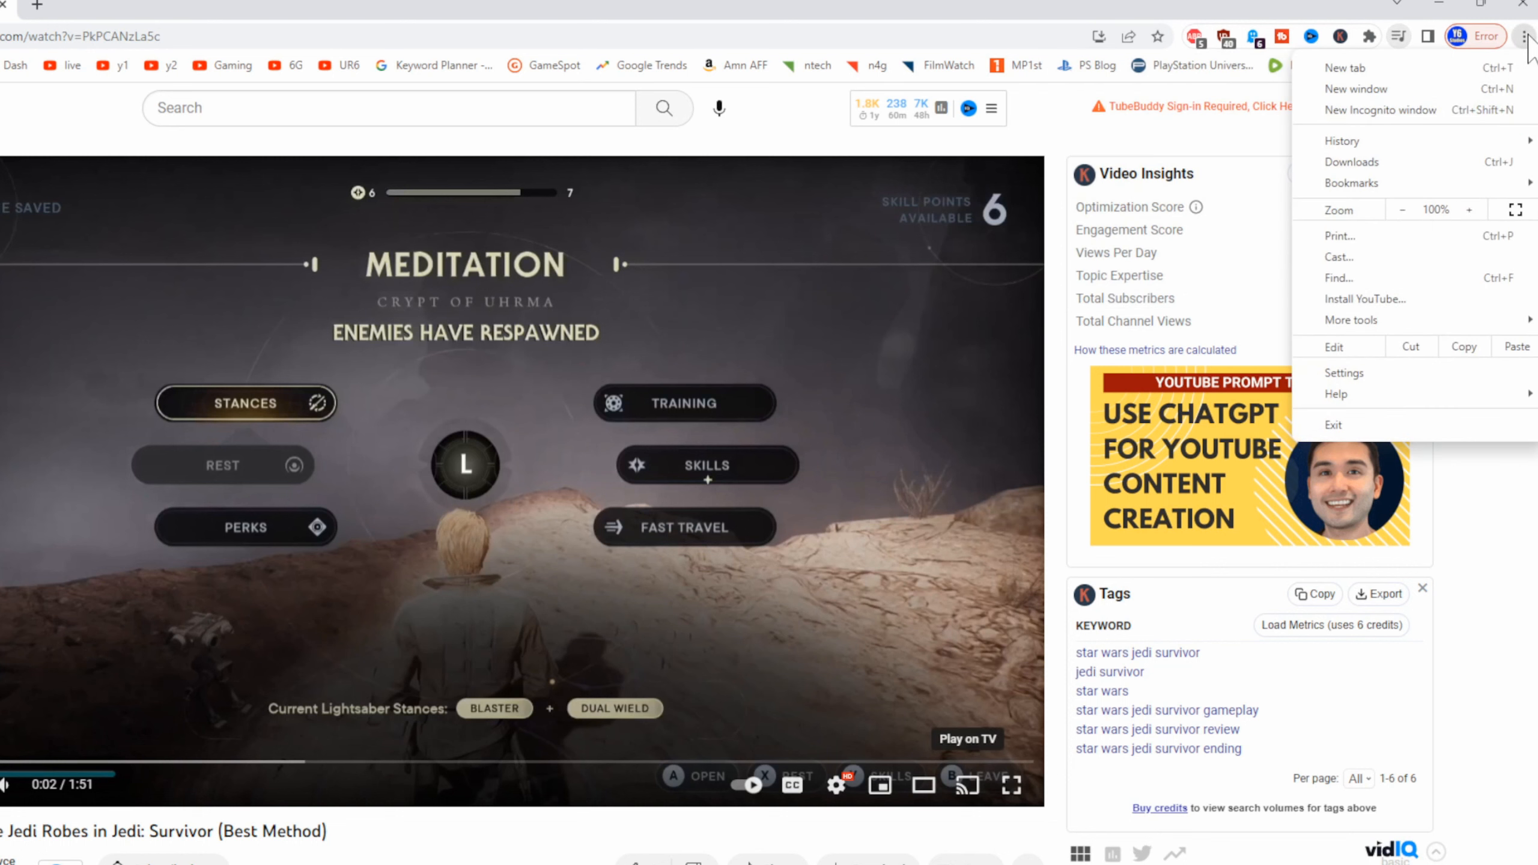
left_click(1338, 256)
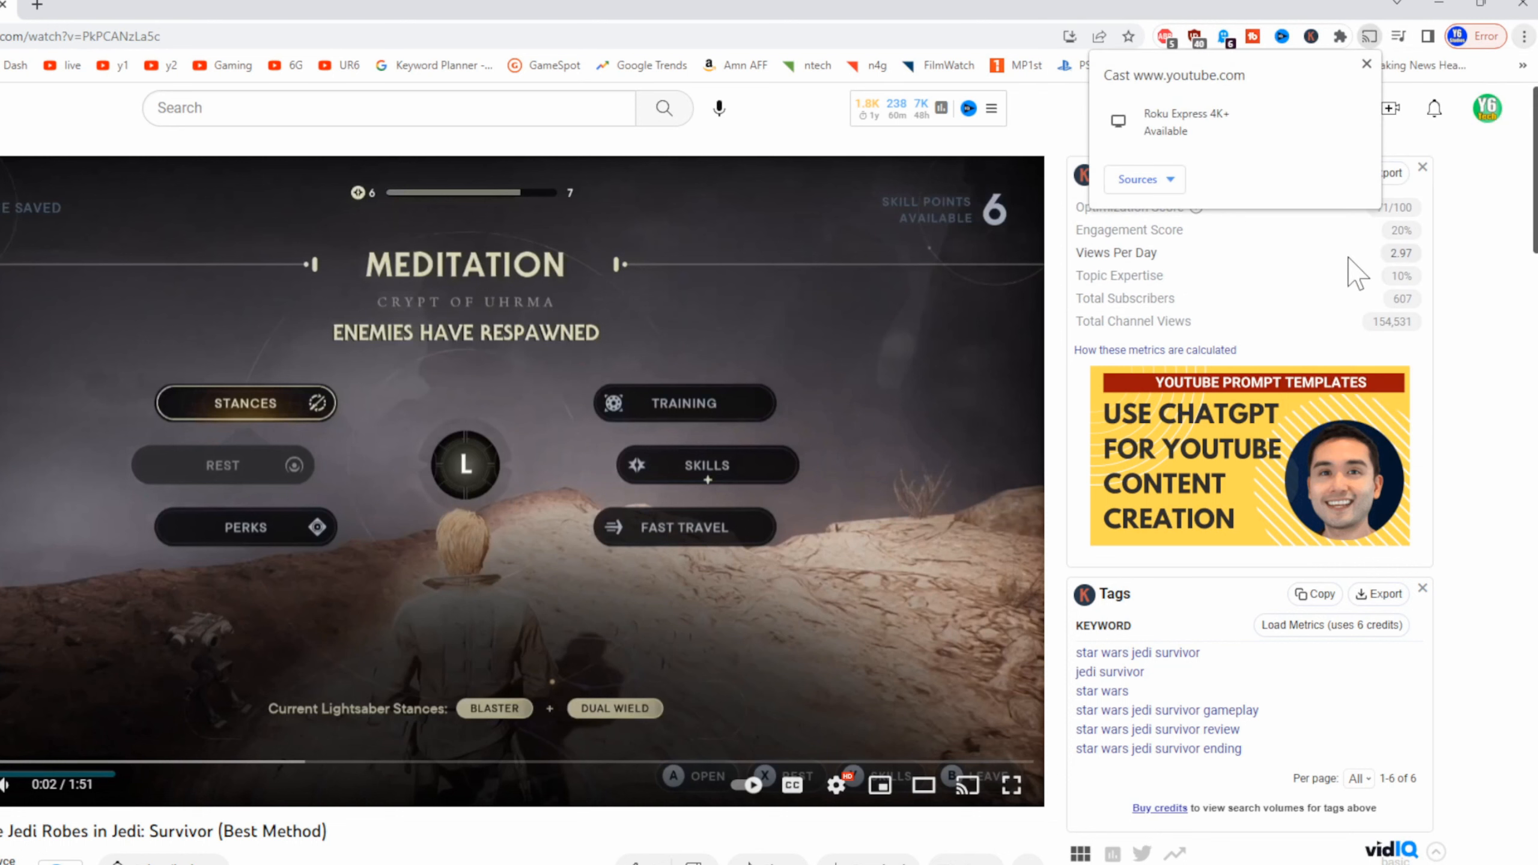
mouse_move(1135, 98)
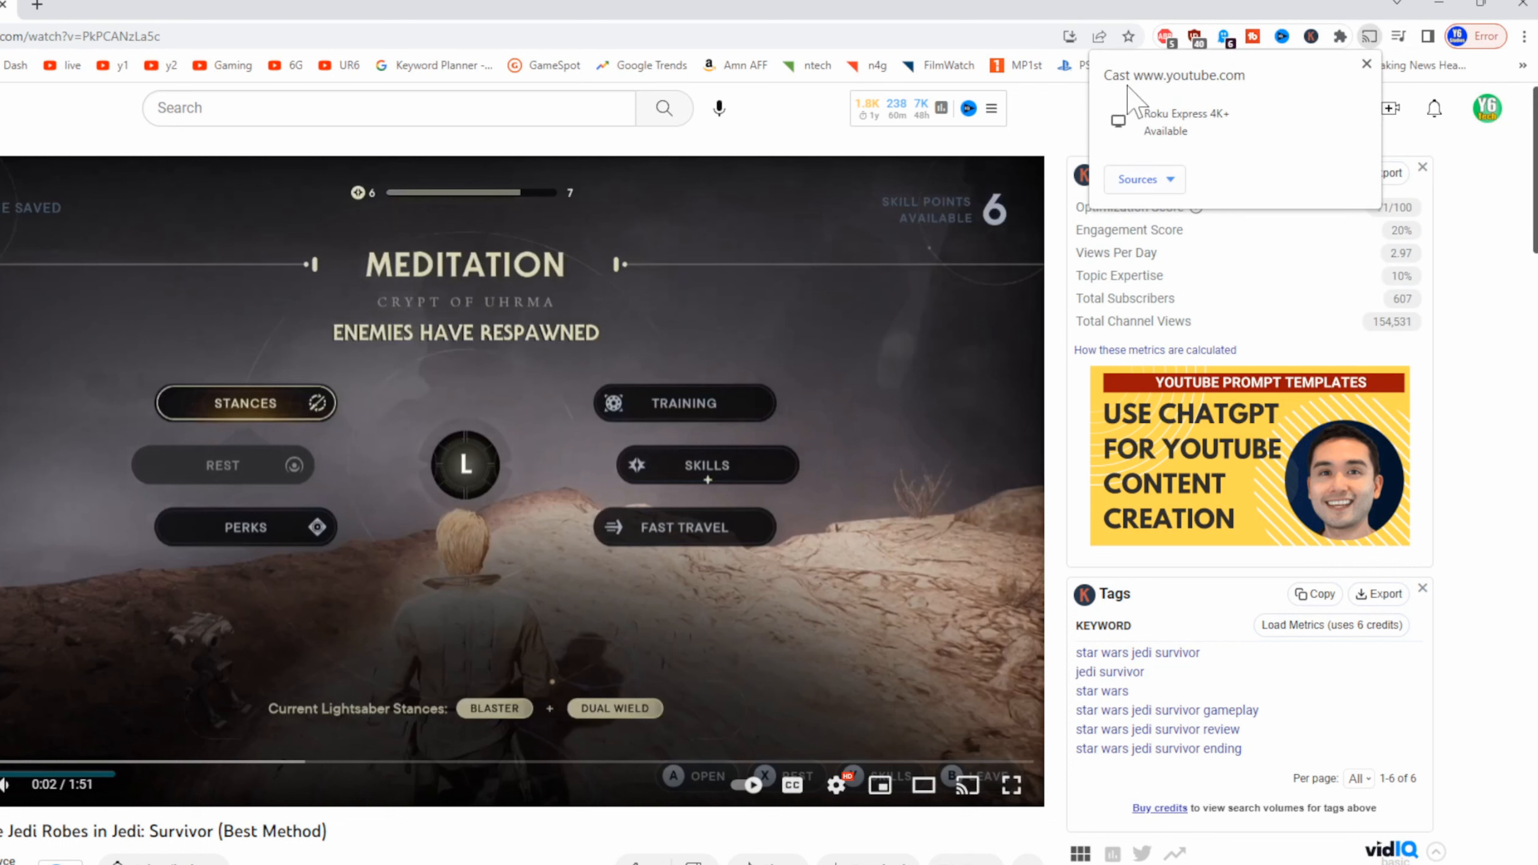
left_click(1142, 179)
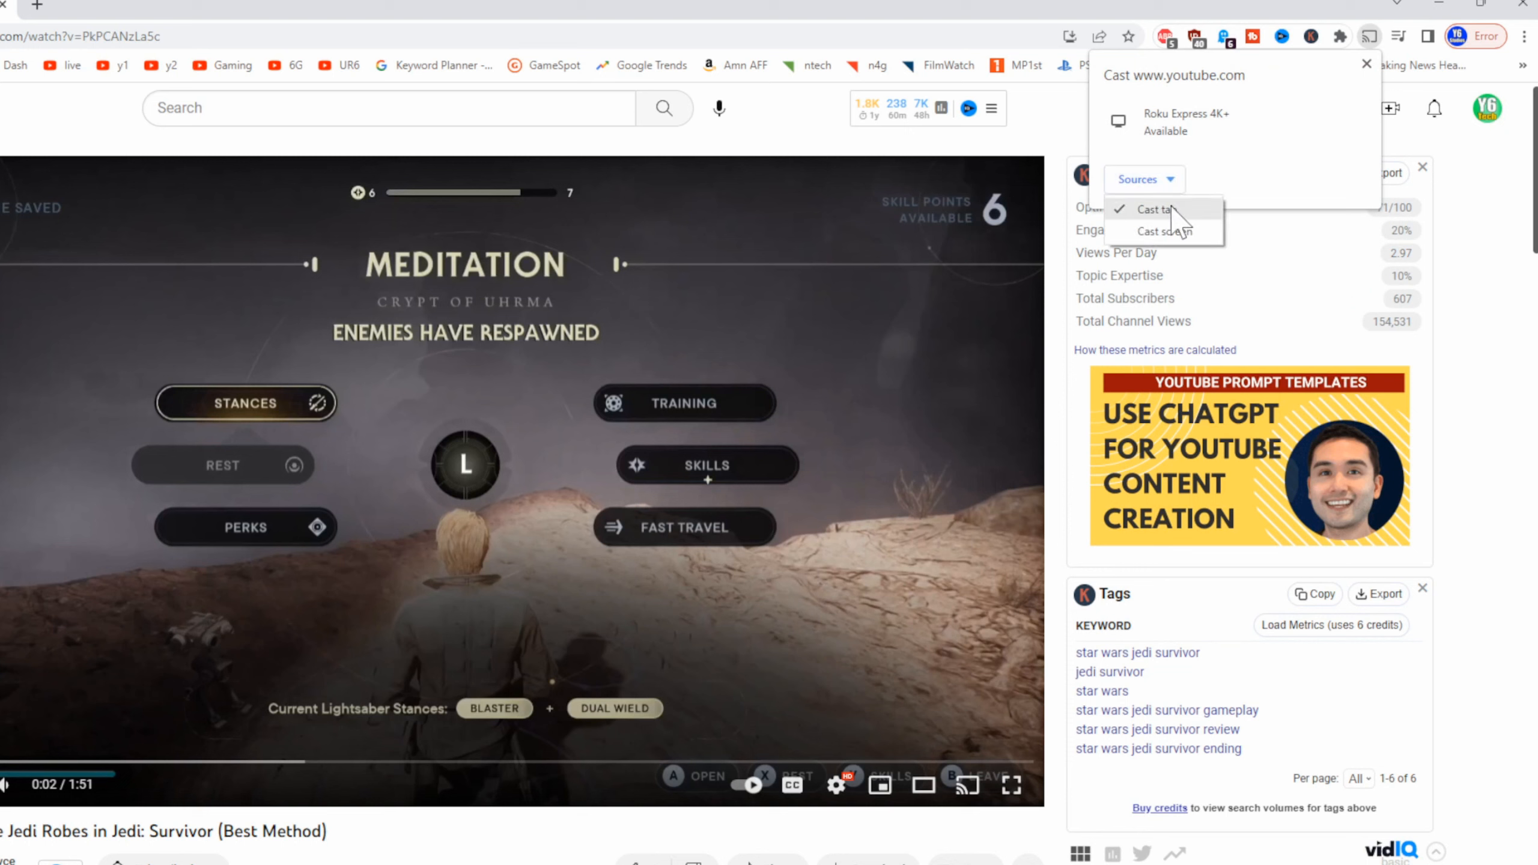
left_click(1160, 231)
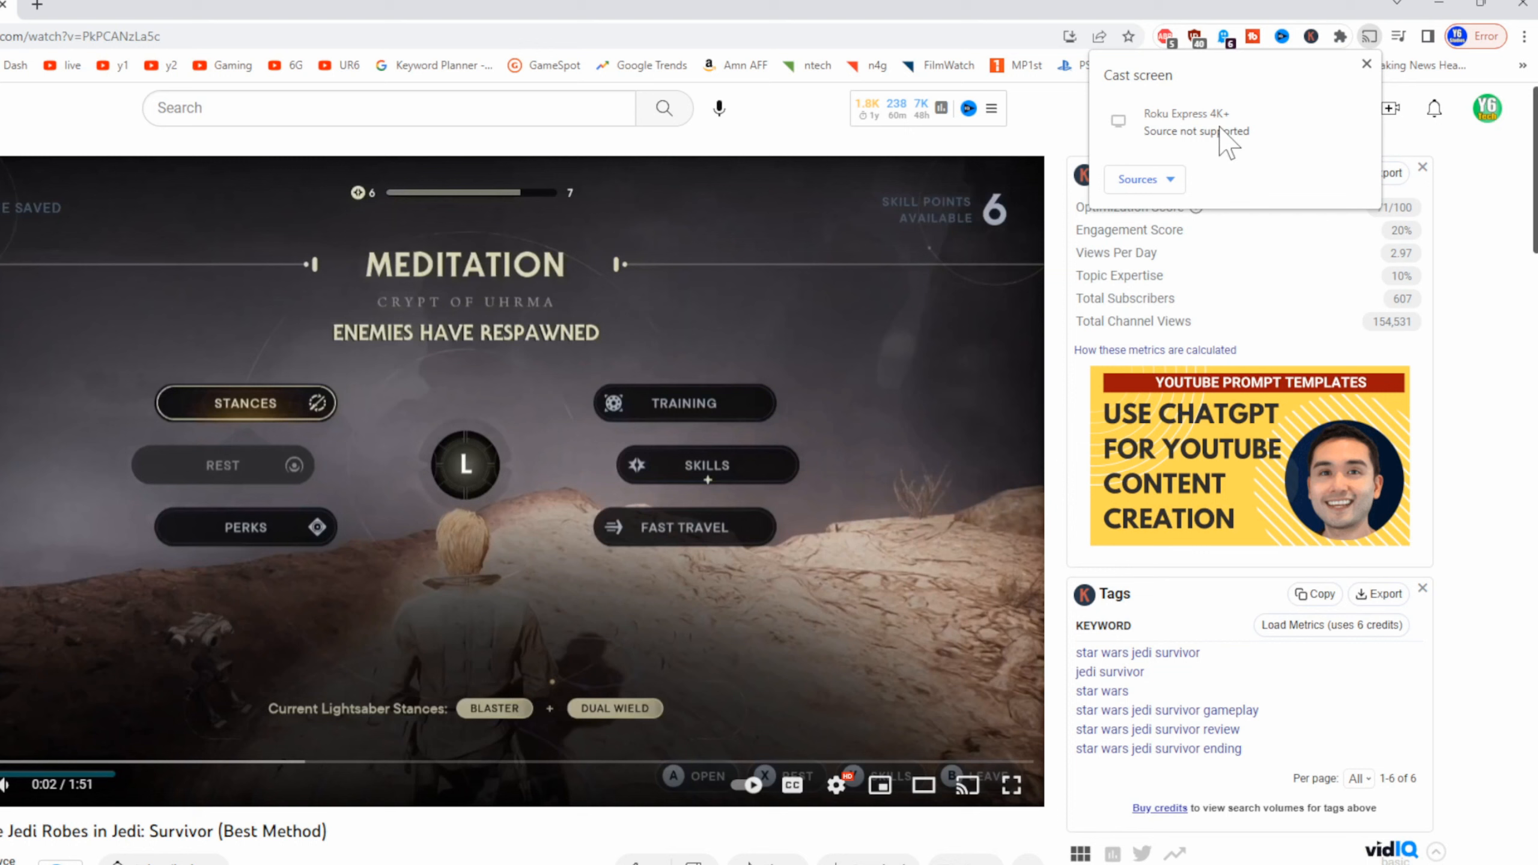
mouse_move(1135, 174)
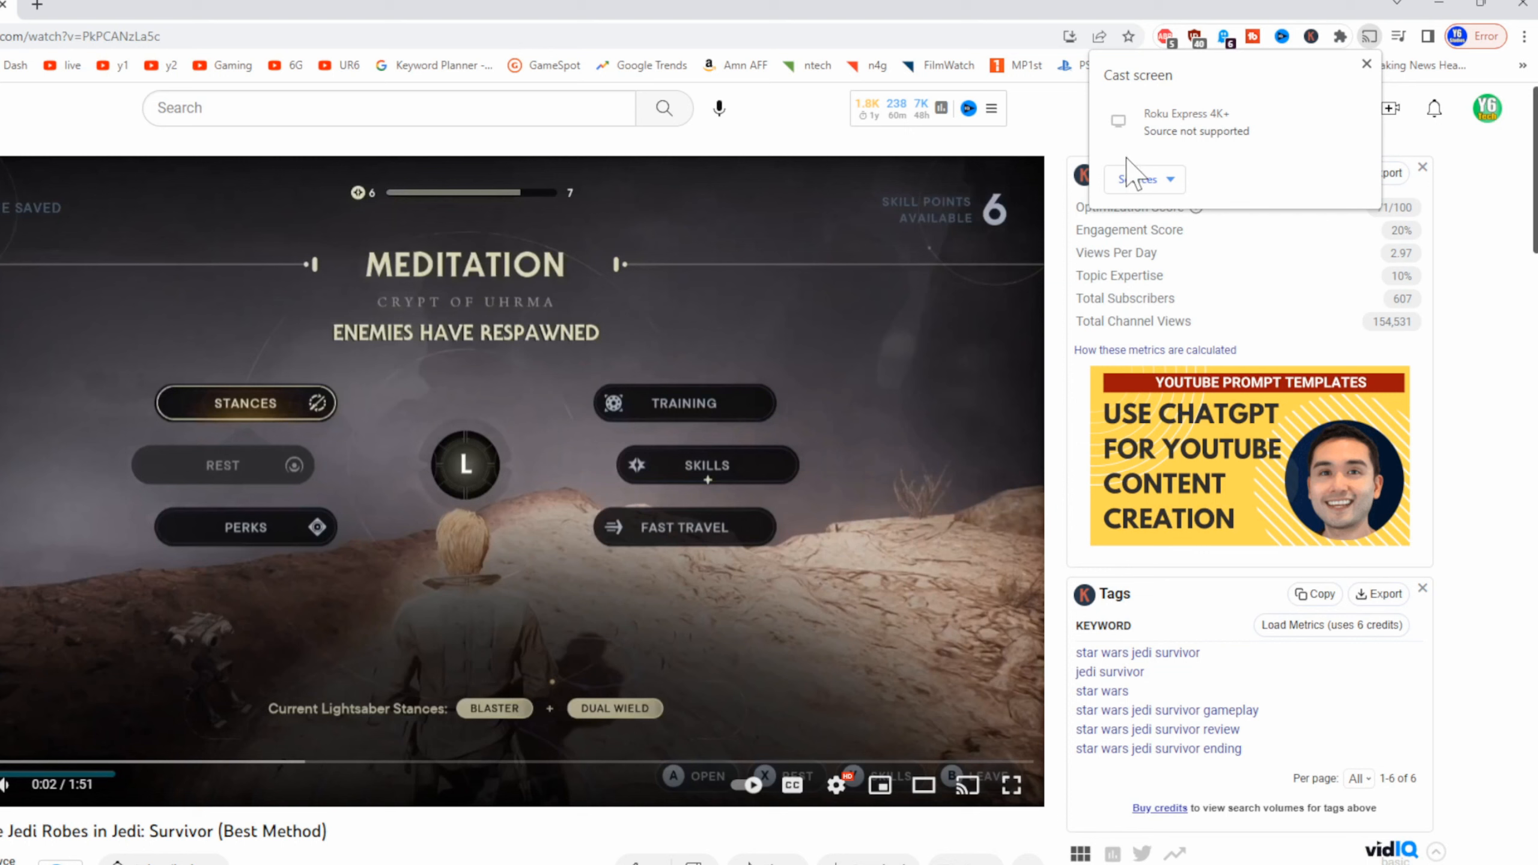
mouse_move(1160, 175)
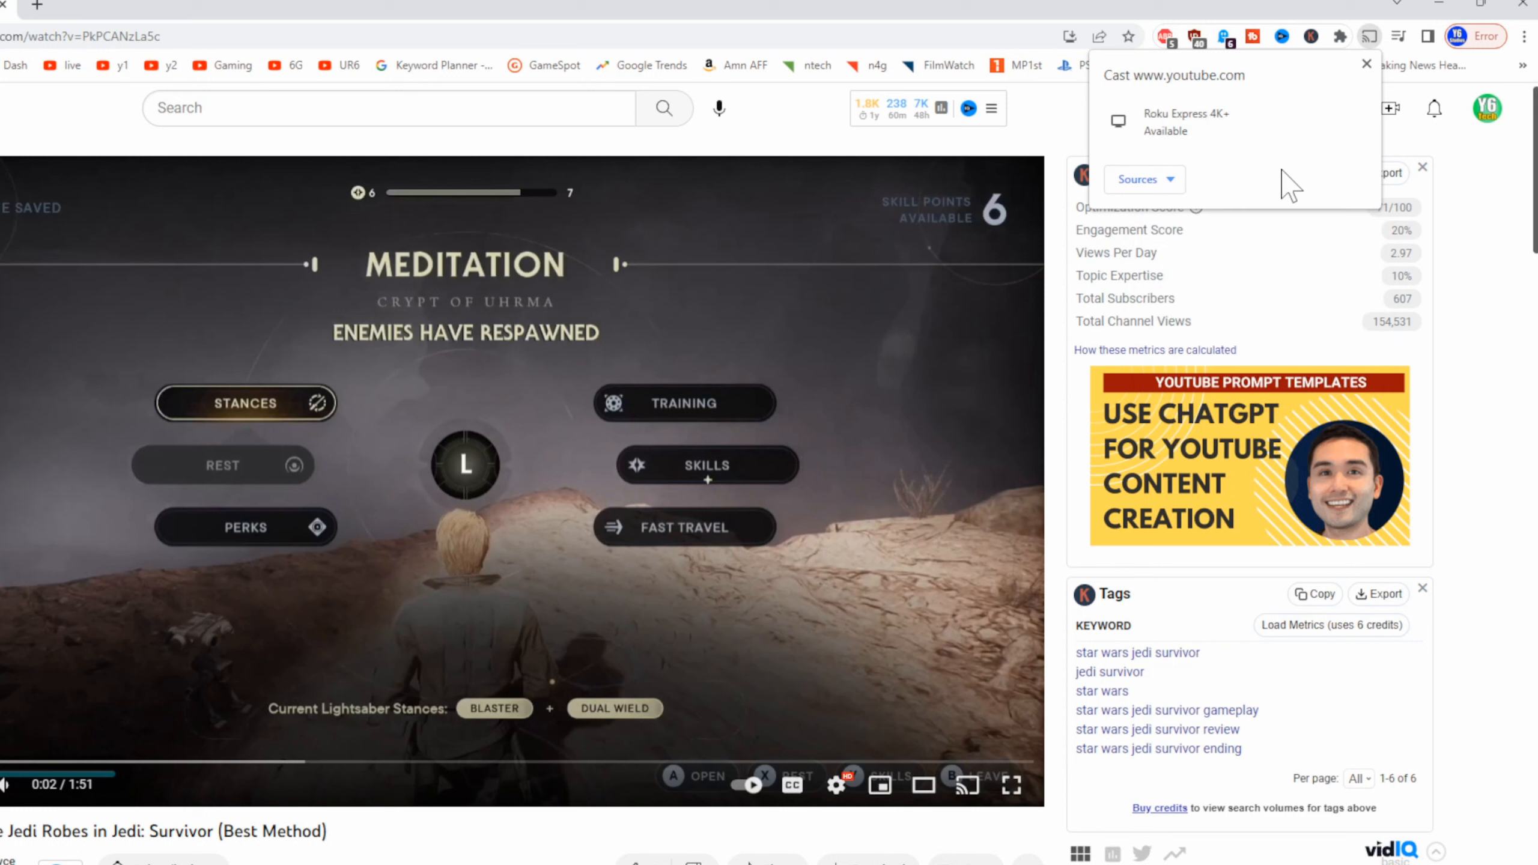
mouse_move(412, 501)
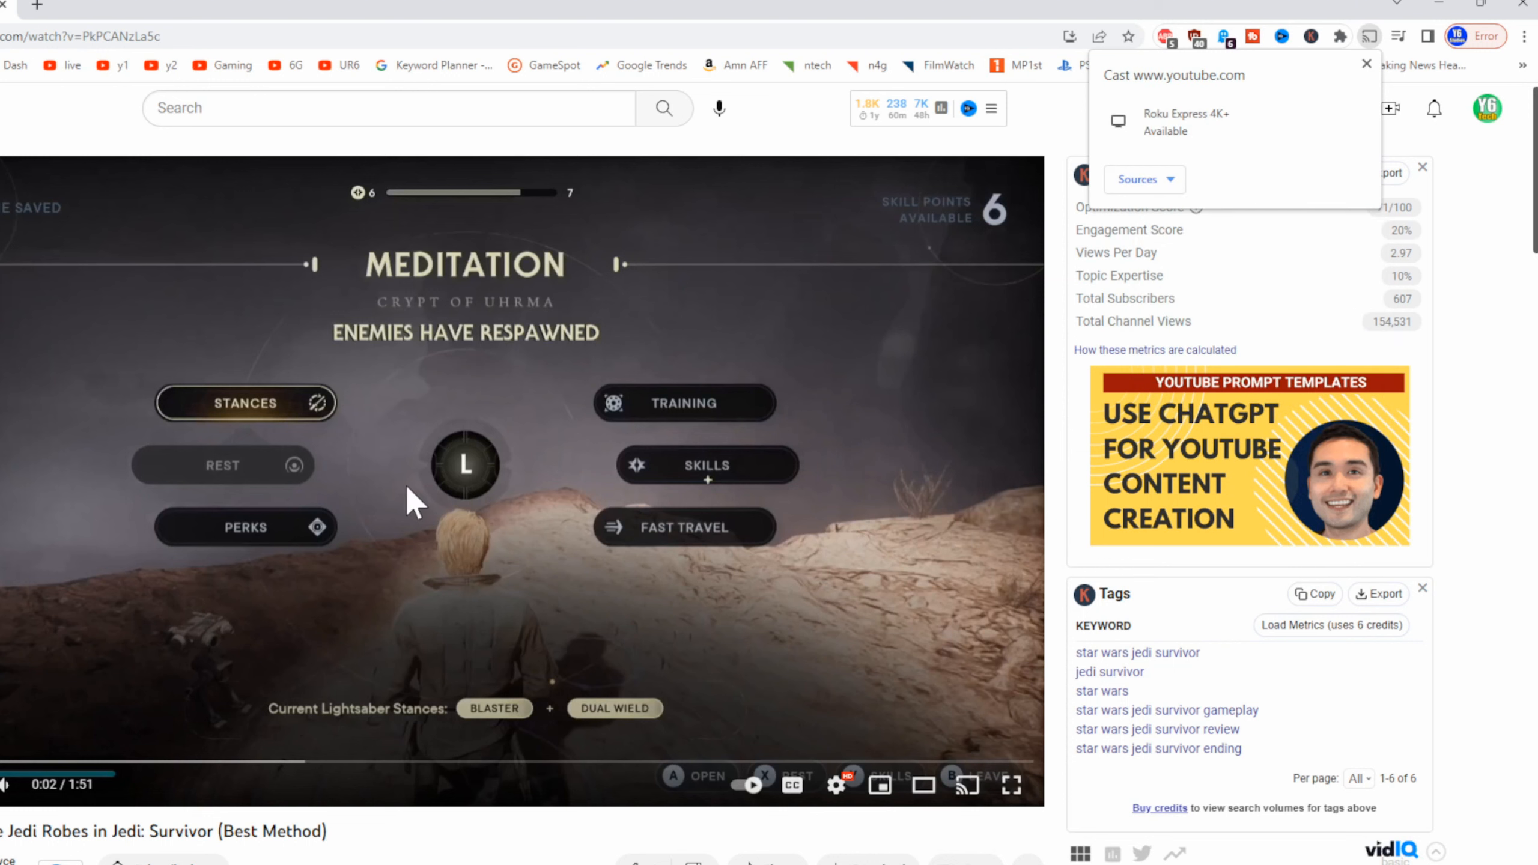
left_click(1364, 63)
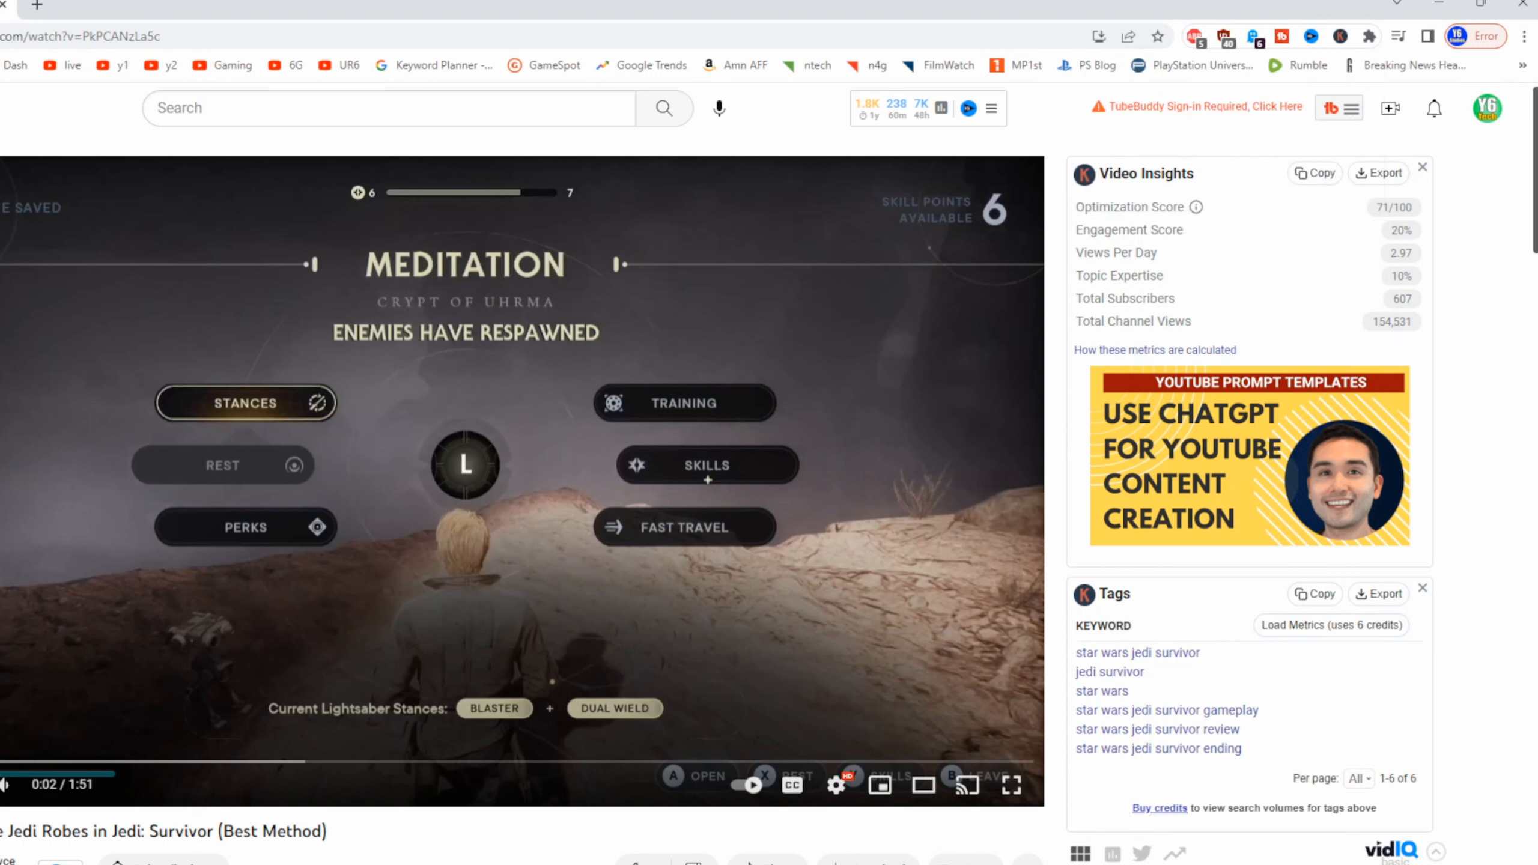